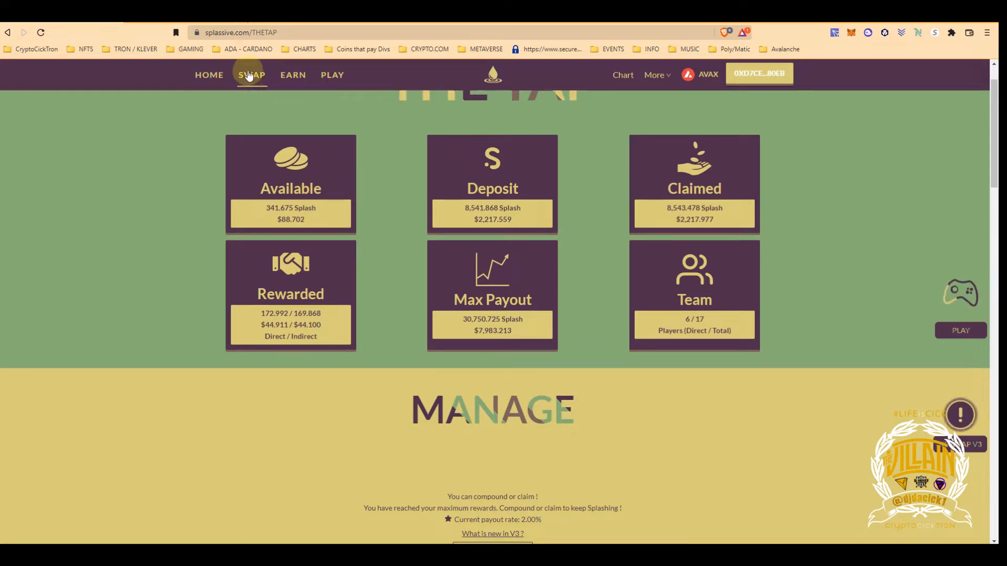
Navigate back from The Well swap page to The Tap earnings page.
left_click(251, 75)
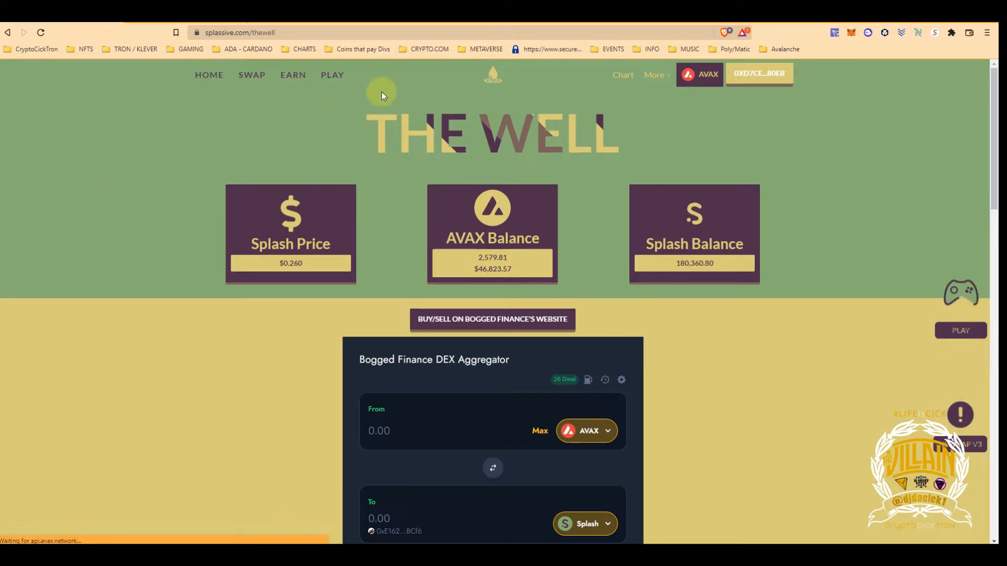
left_click(293, 76)
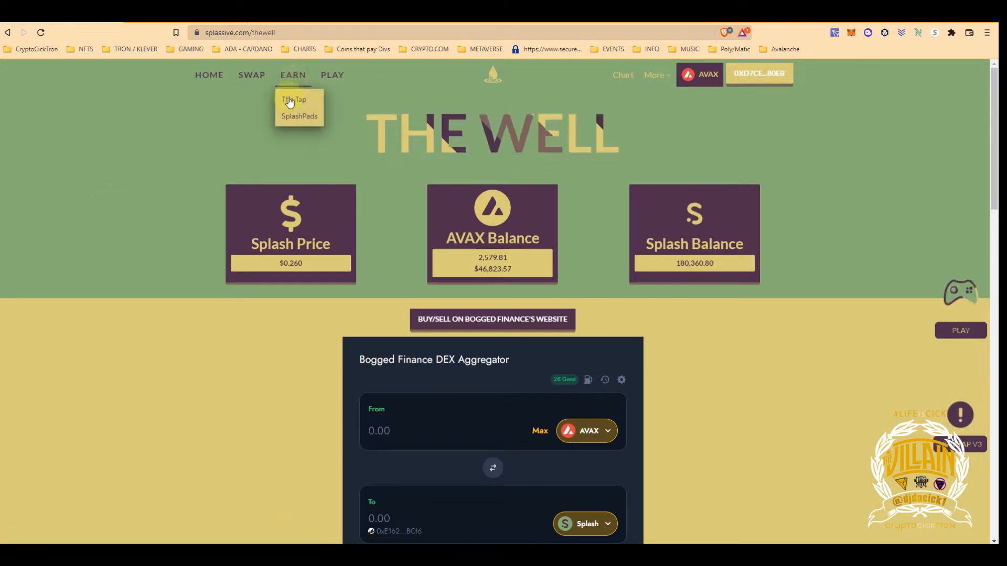
left_click(292, 100)
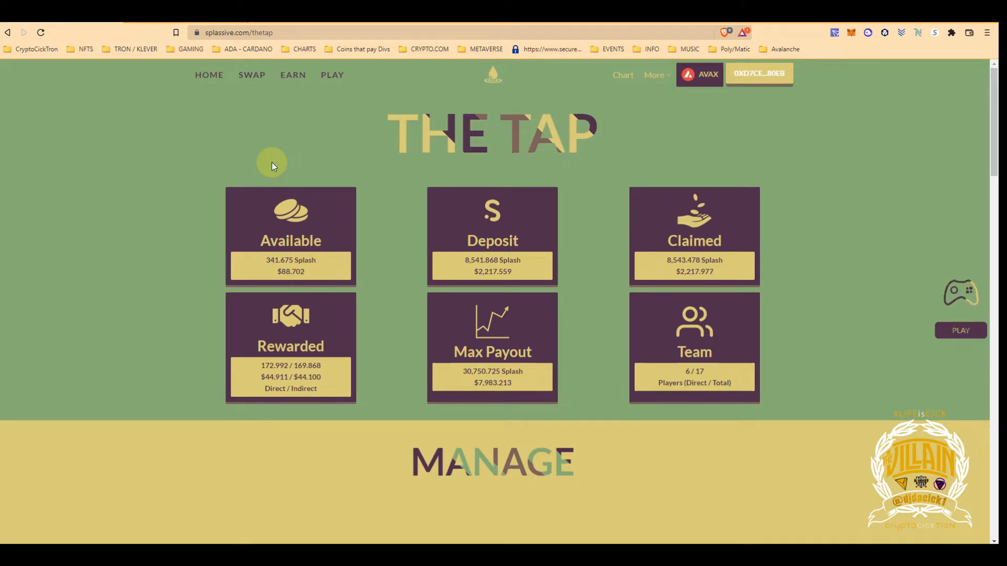
mouse_move(471, 473)
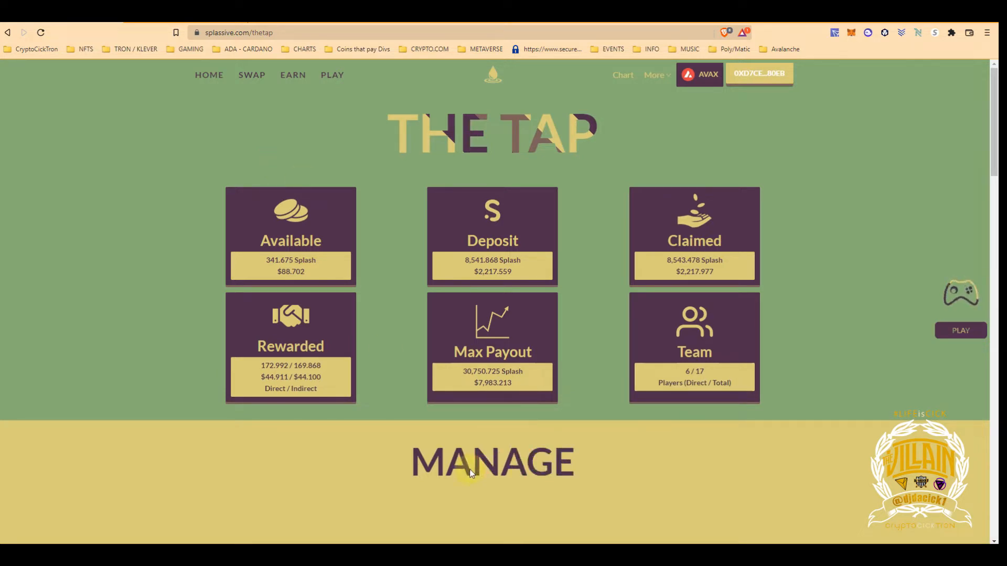
mouse_move(446, 447)
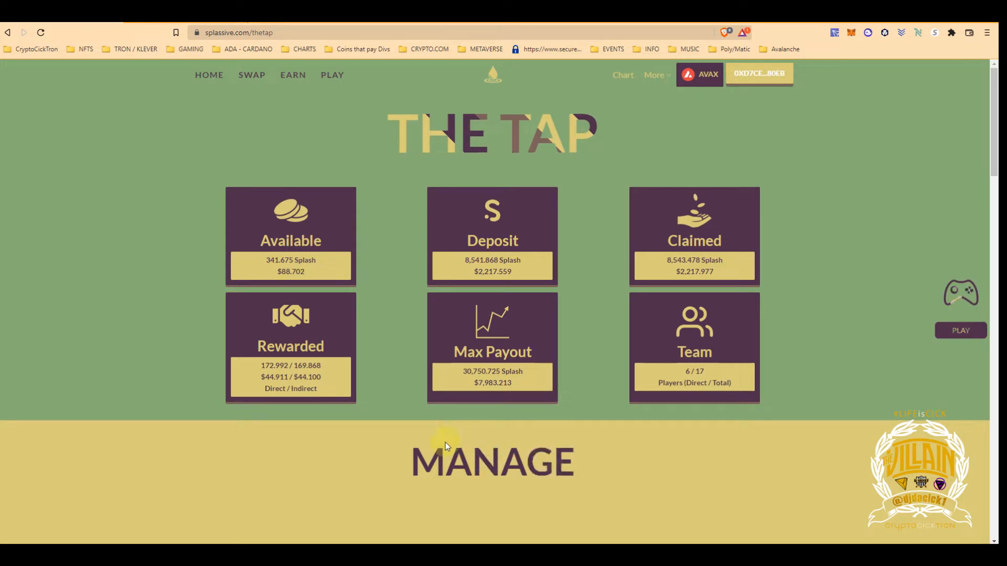
mouse_move(459, 506)
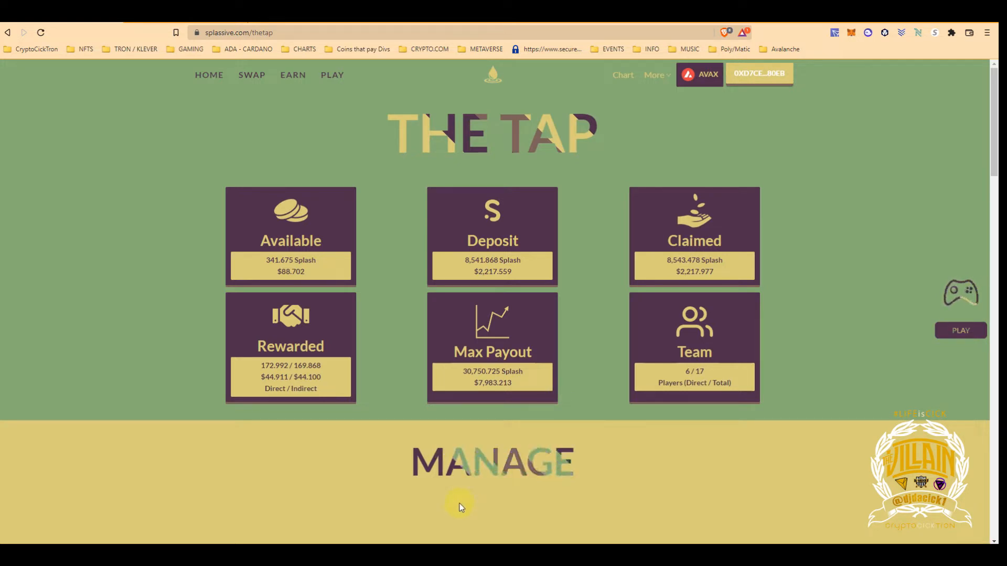
mouse_move(376, 281)
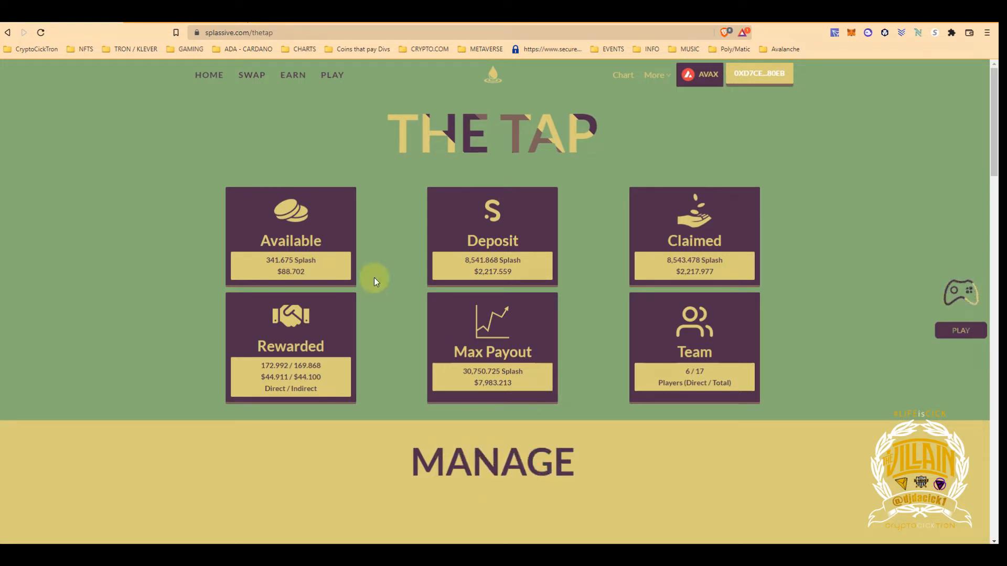
scroll("down", 3)
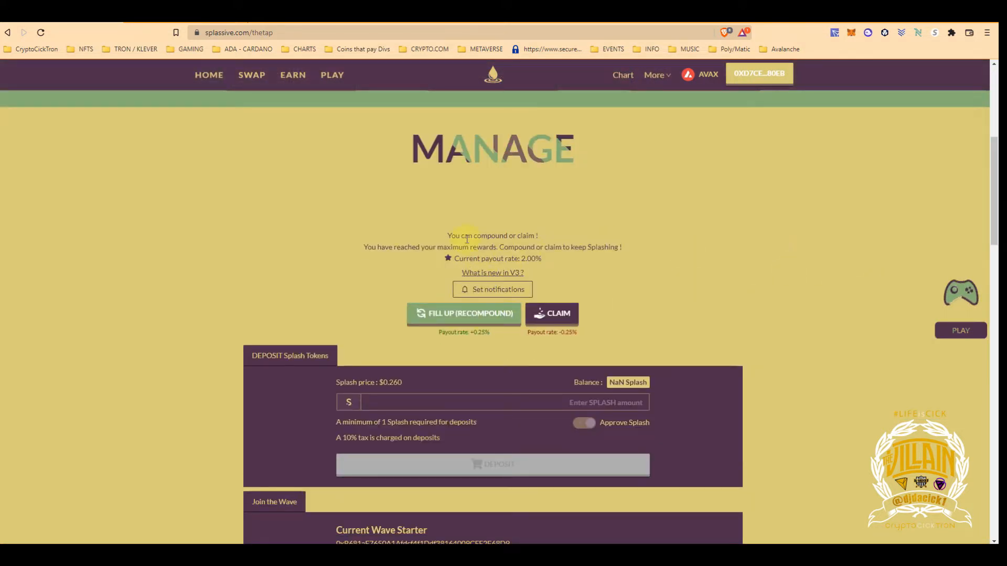
mouse_move(467, 254)
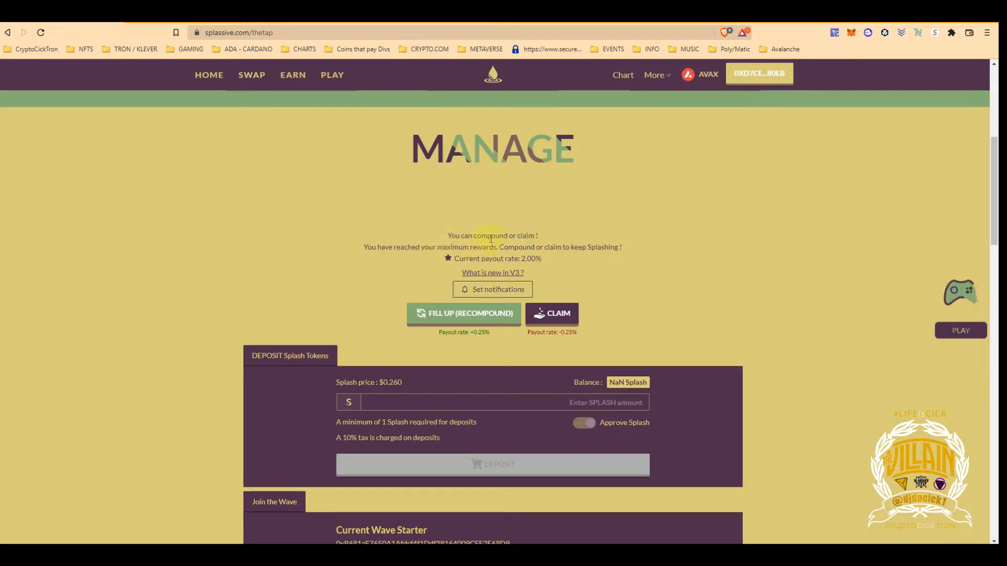
mouse_move(545, 245)
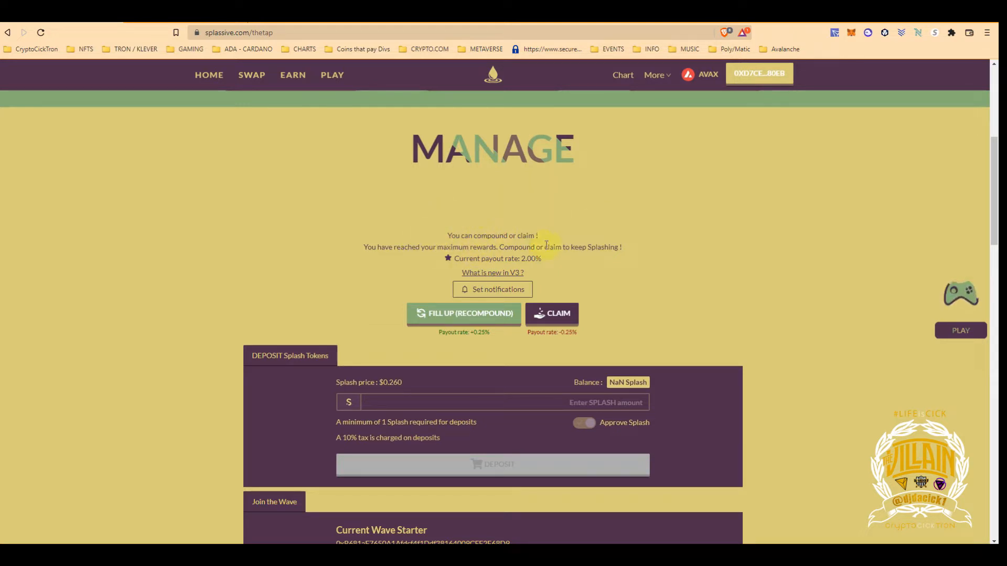
mouse_move(379, 261)
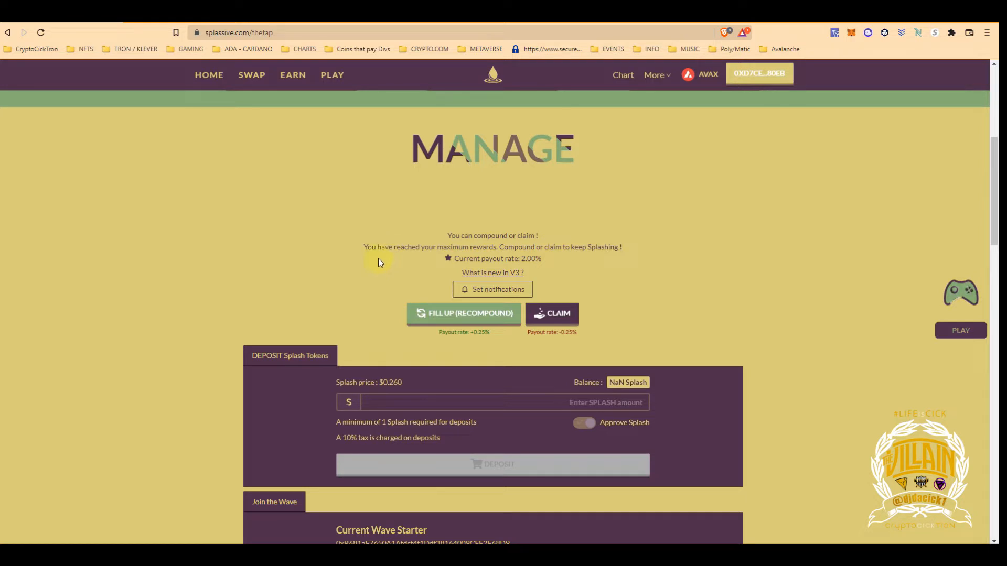
mouse_move(554, 309)
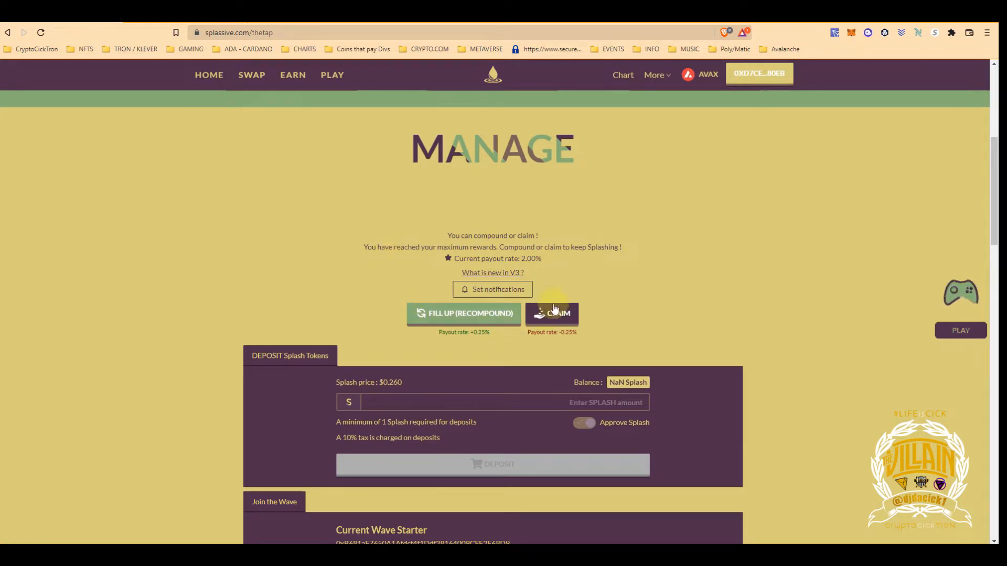
mouse_move(544, 245)
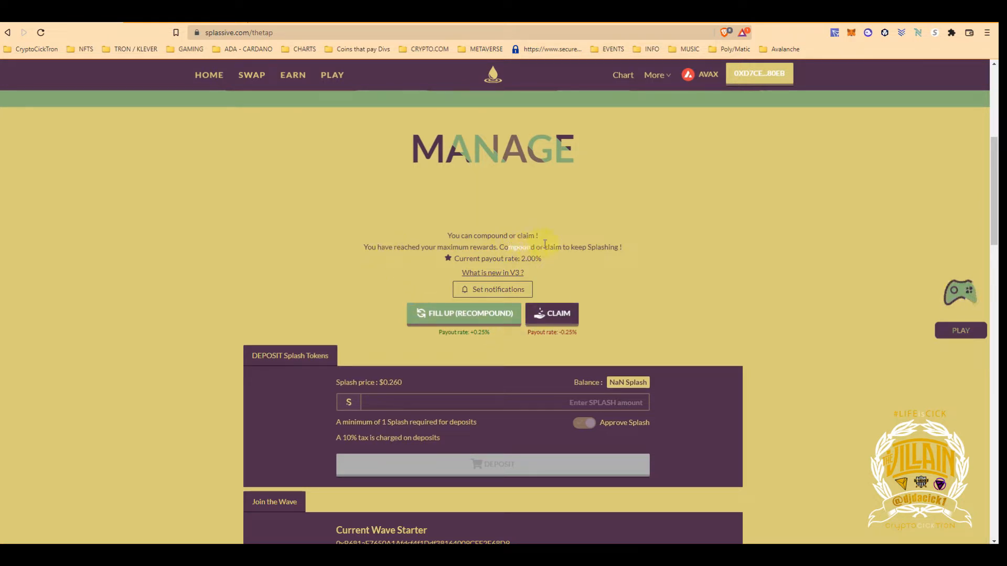
mouse_move(602, 345)
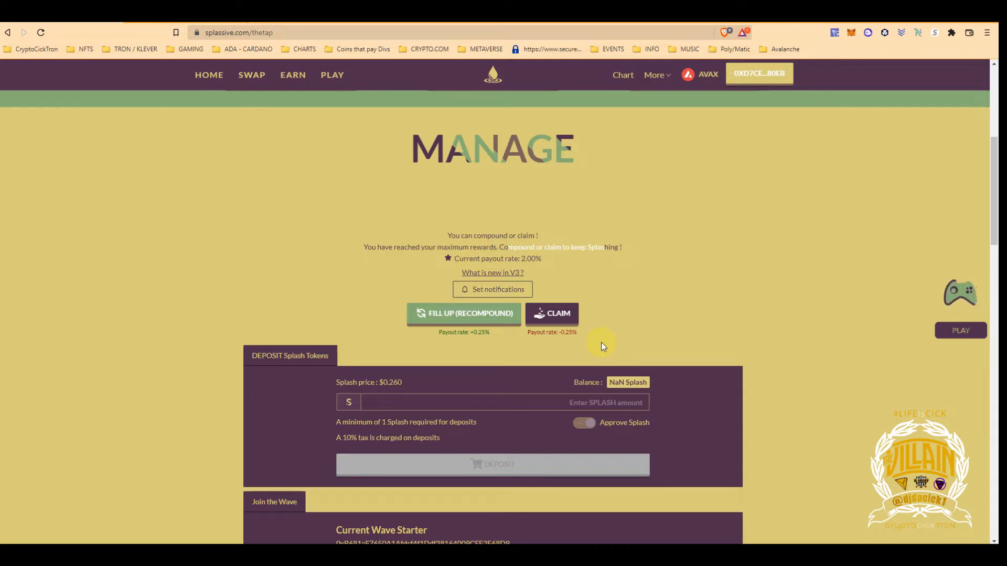
Compound the available Splash rewards with FILL UP (RECOMPOUND), starting a new claim countdown.
scroll("up", 3)
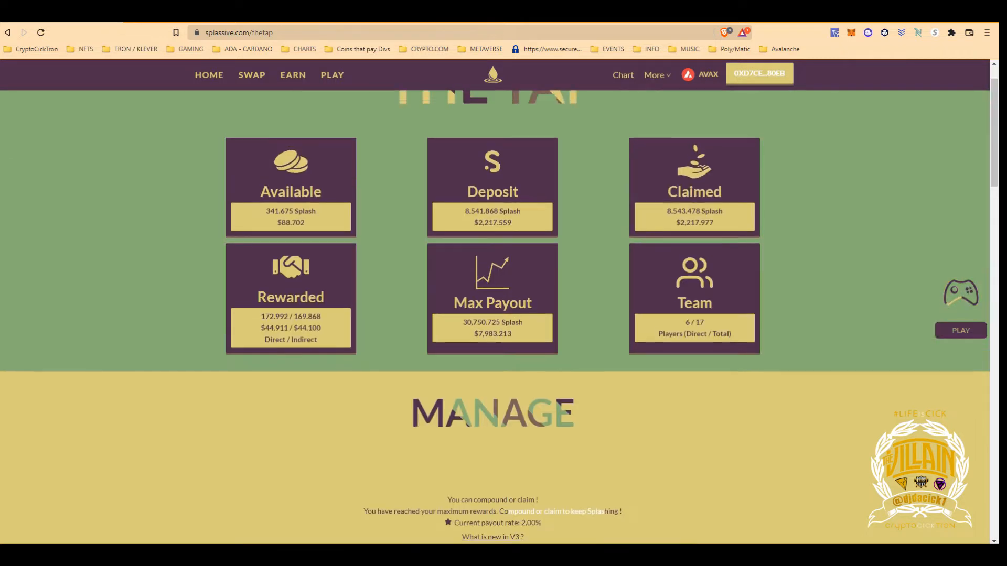
scroll("up", 3)
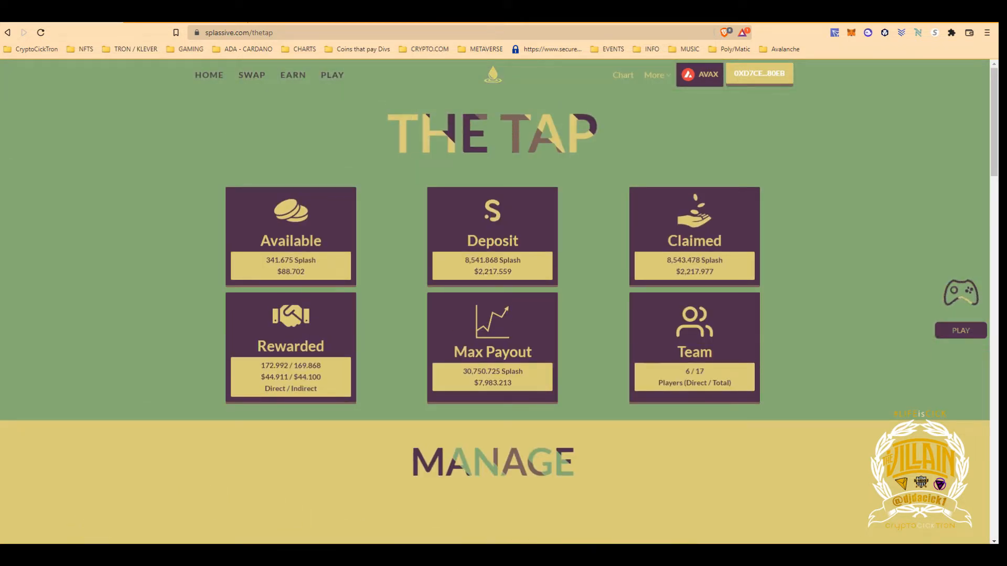
mouse_move(282, 283)
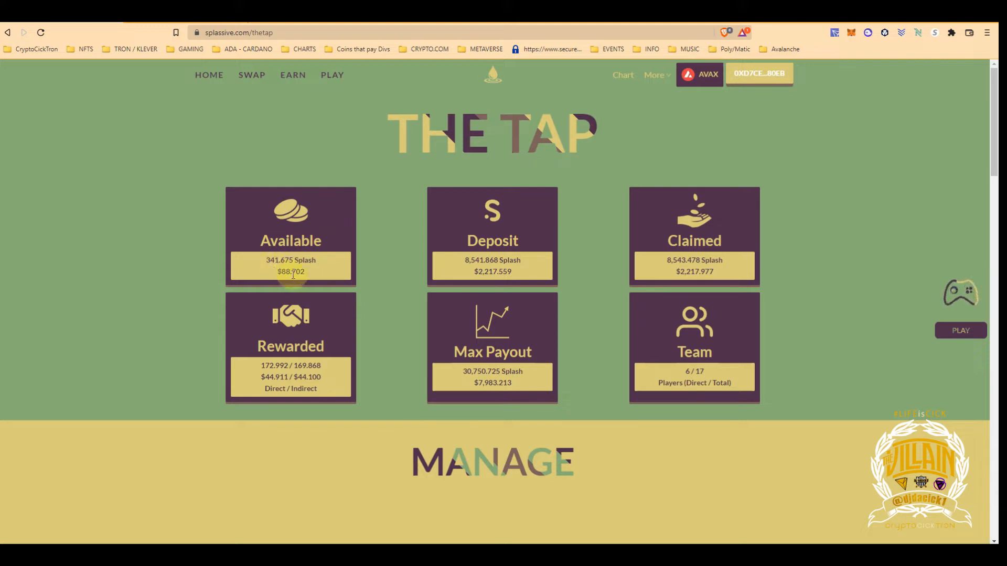
scroll("down", 3)
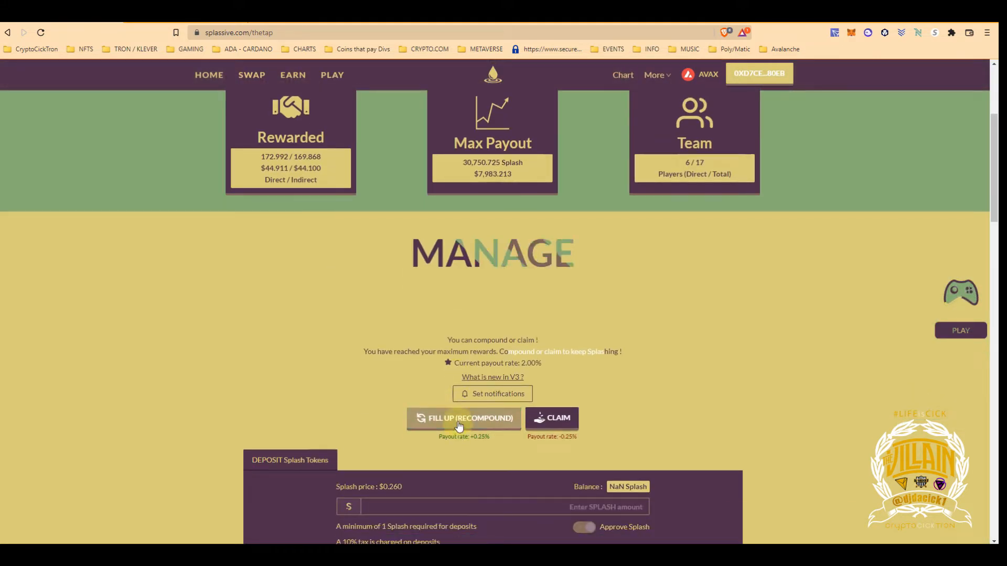
scroll("up", 3)
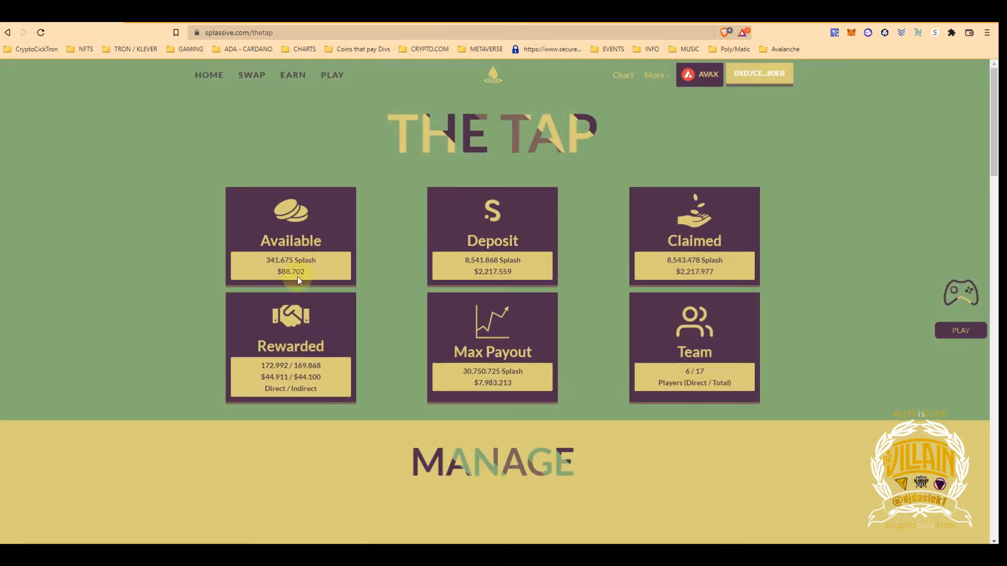
mouse_move(468, 276)
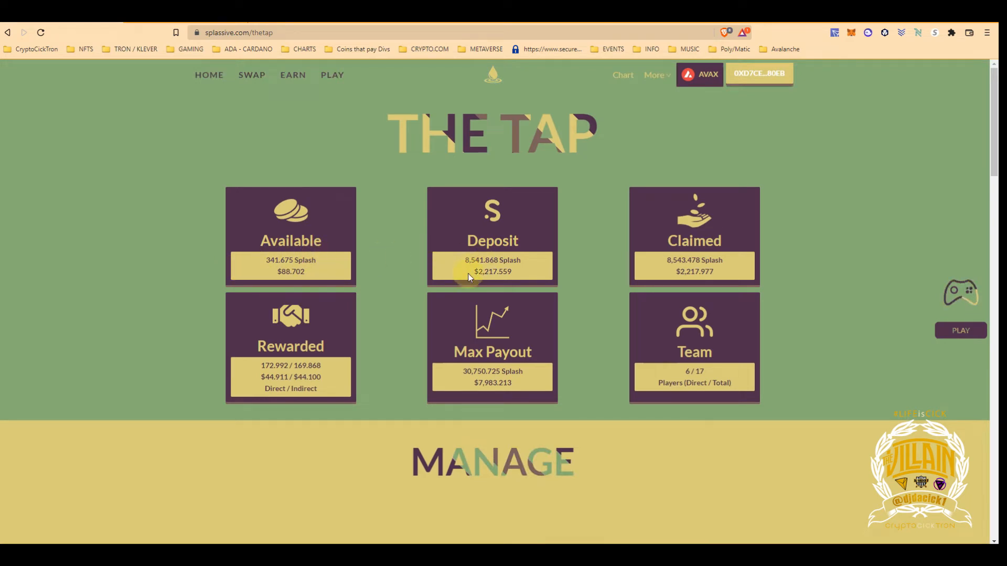
scroll("down", 3)
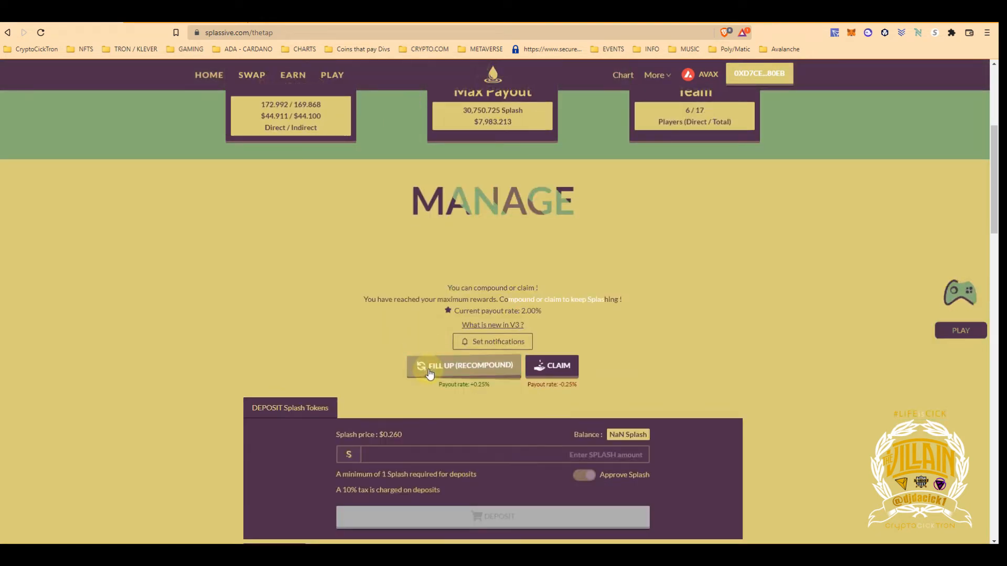
left_click(462, 365)
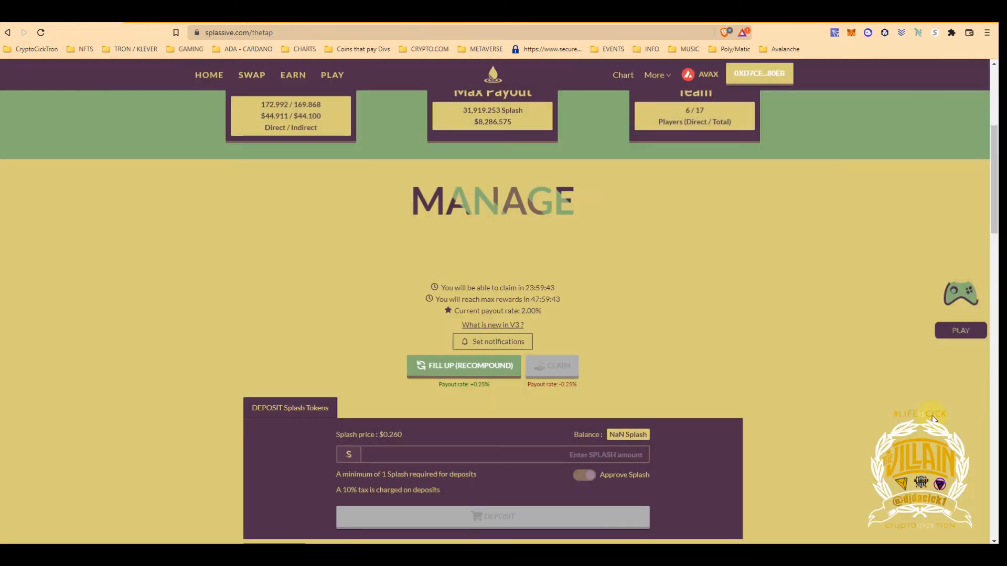
scroll("up", 3)
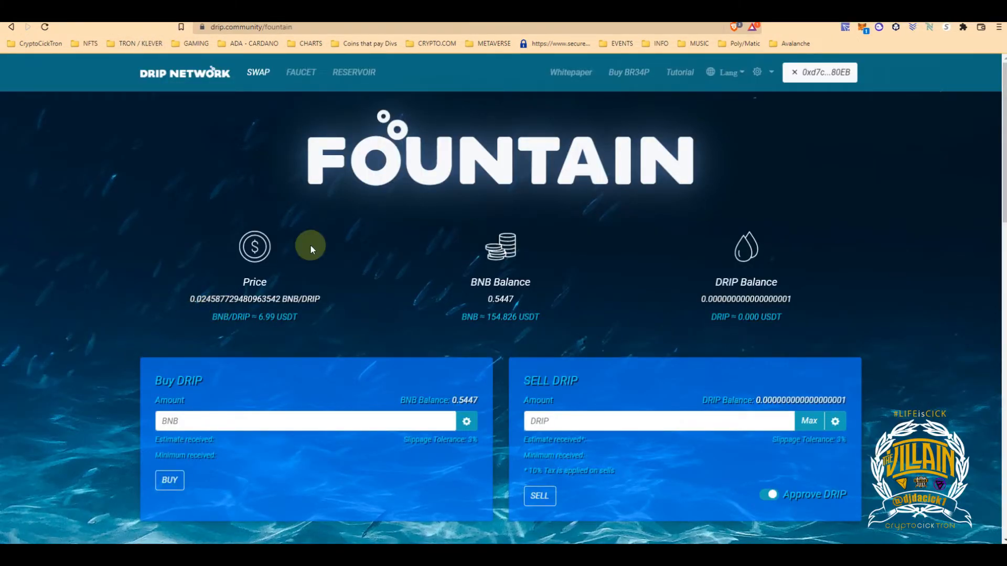
scroll("down", 3)
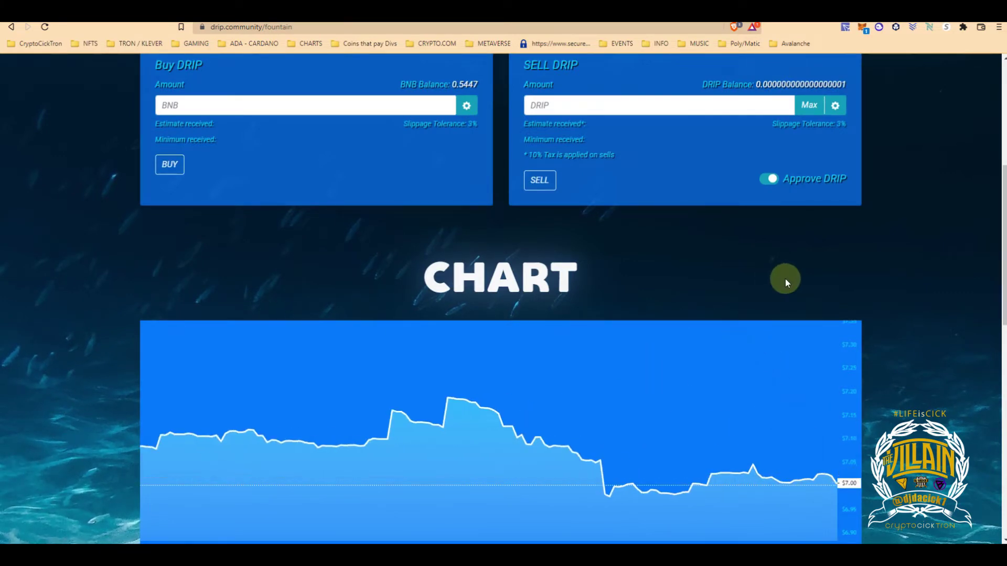
scroll("up", 3)
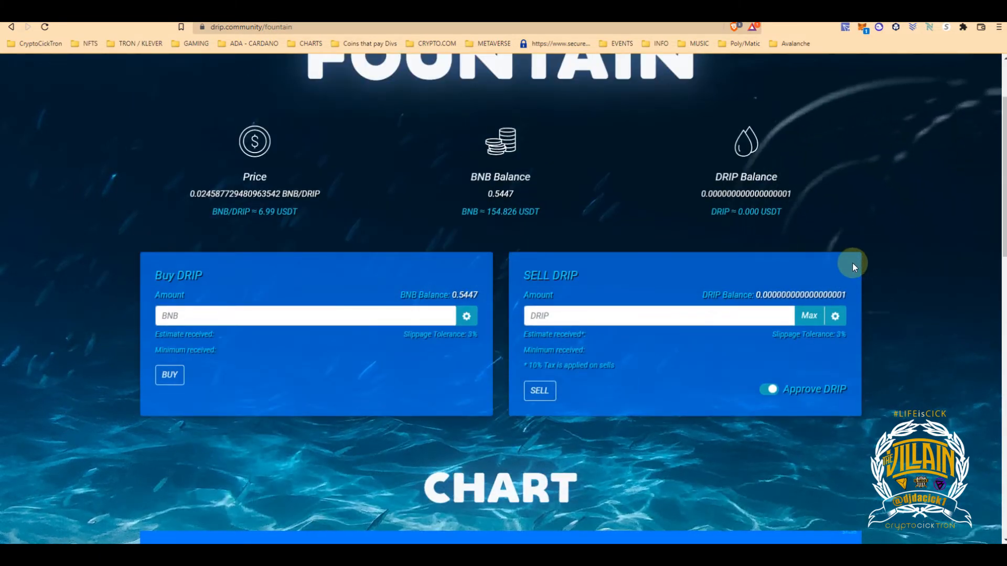
mouse_move(848, 226)
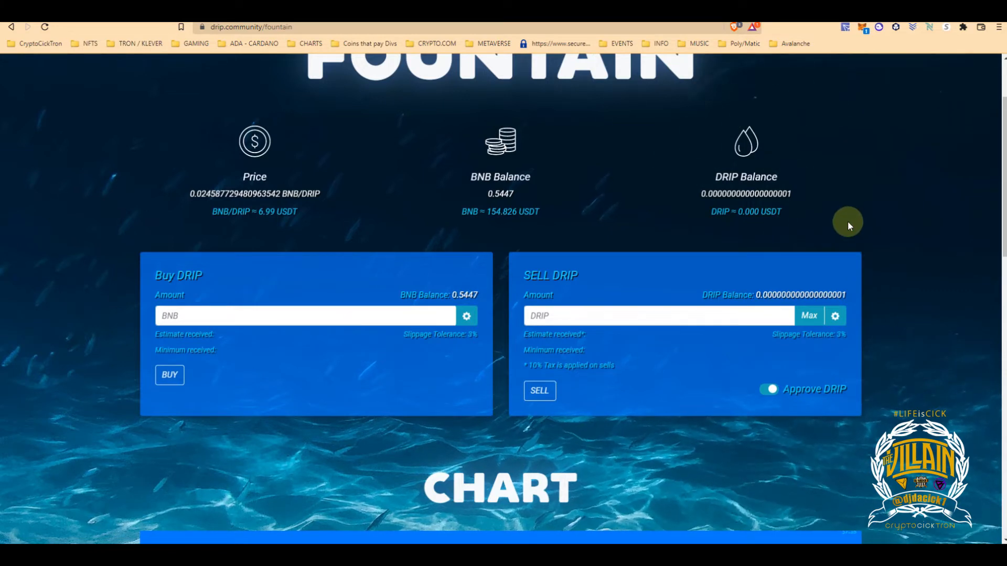
scroll("up", 3)
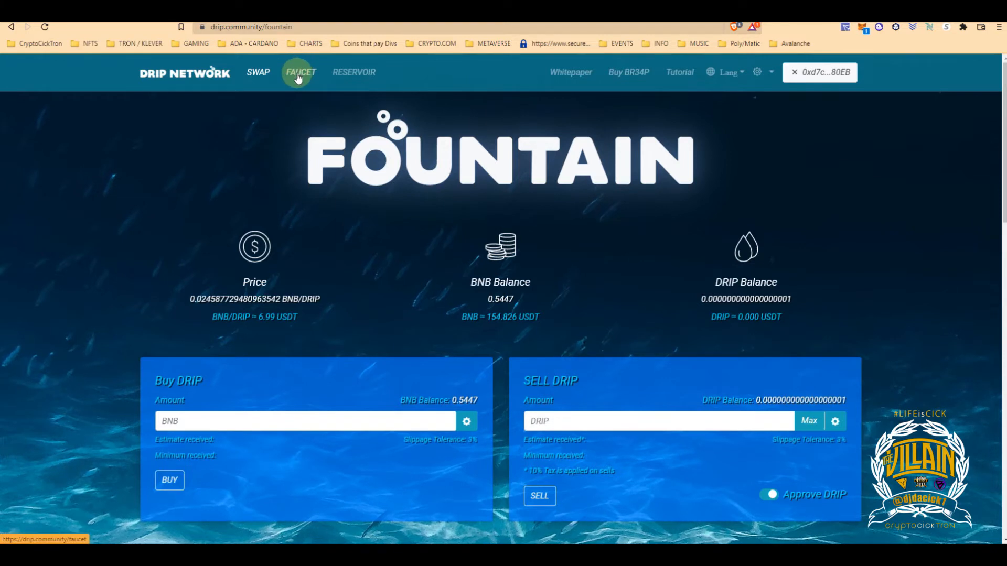
Go to the Drip Network Faucet page showing available rewards of about 36.75 DRIP.
left_click(301, 72)
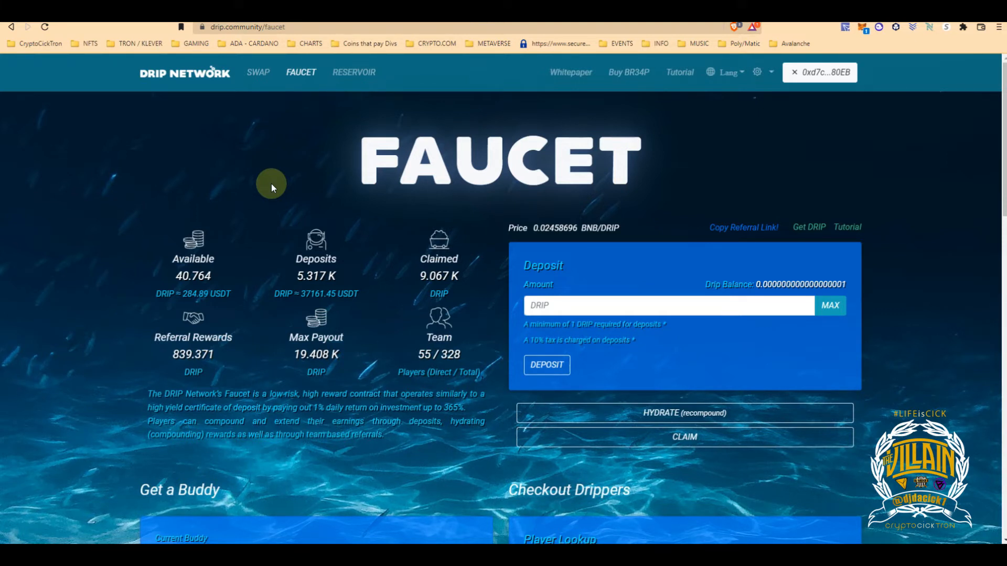
mouse_move(666, 396)
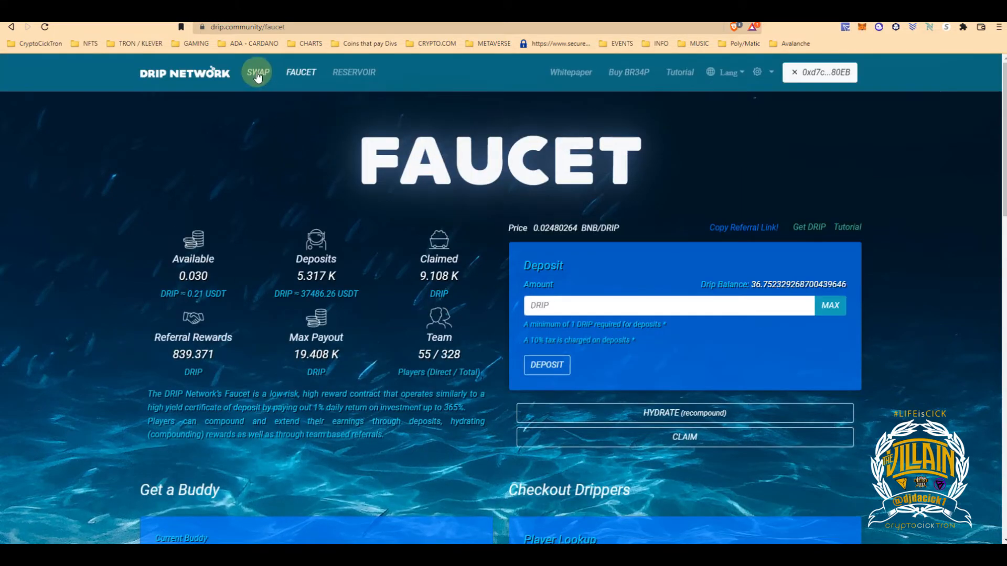
On the Fountain page, approve DRIP and fill in the full 36.75 DRIP balance to sell.
left_click(258, 73)
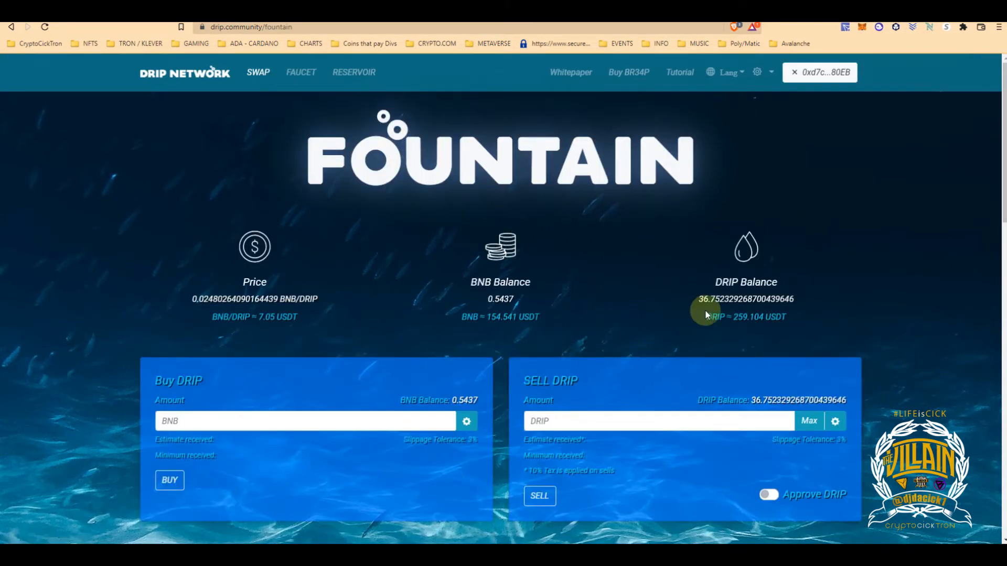
mouse_move(747, 395)
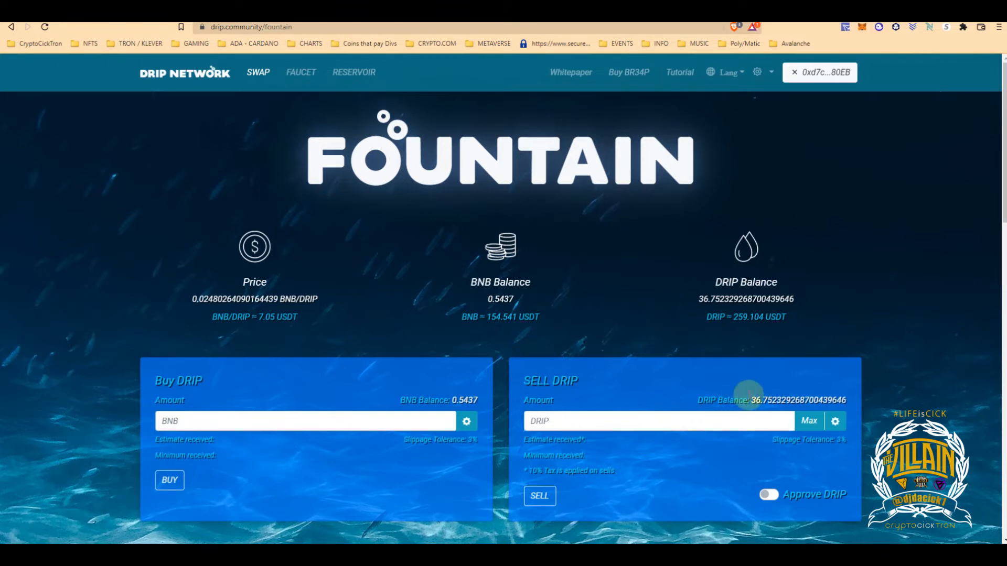
left_click(767, 494)
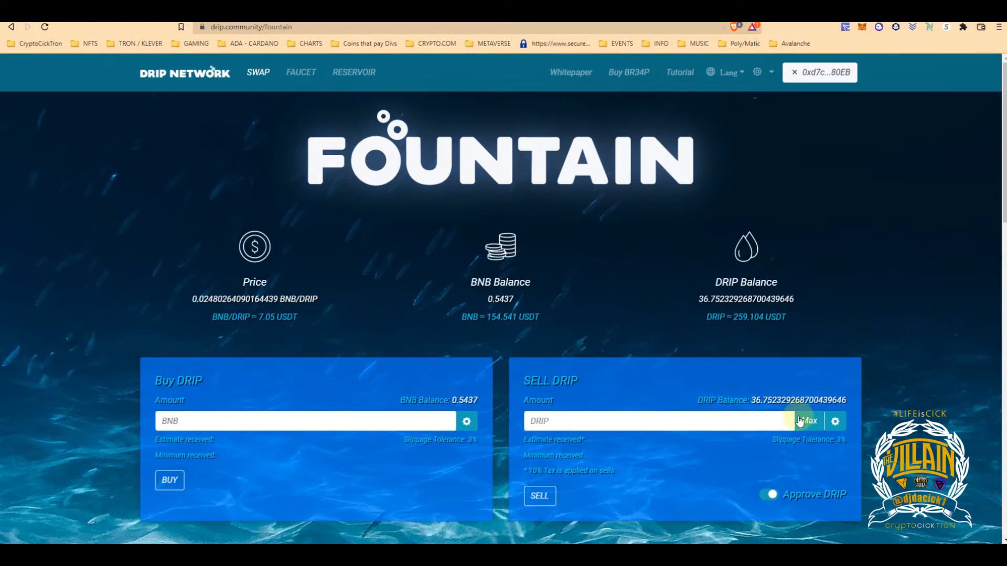
left_click(808, 420)
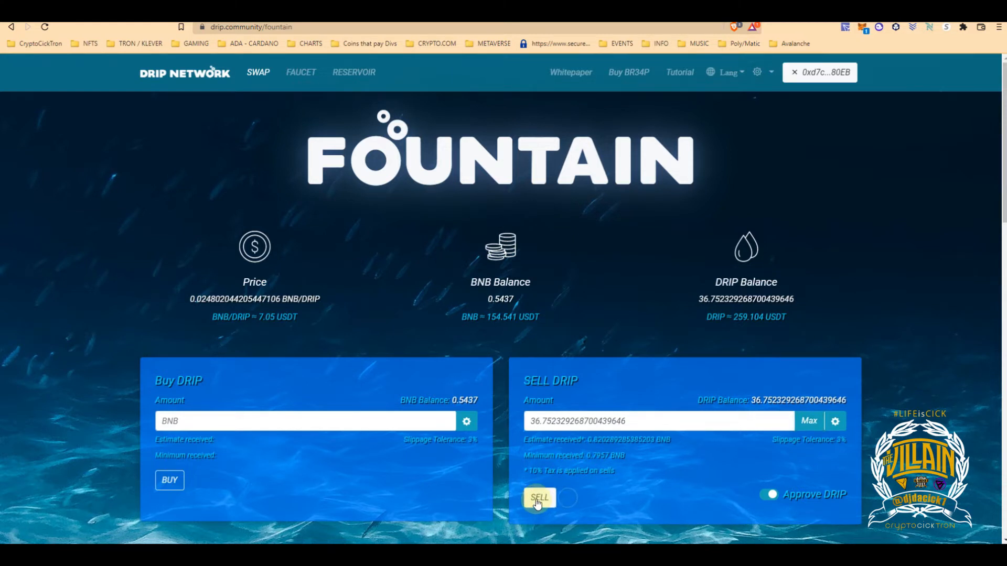
Sell the DRIP for BNB and confirm, raising the BNB balance to 1.3634.
left_click(539, 498)
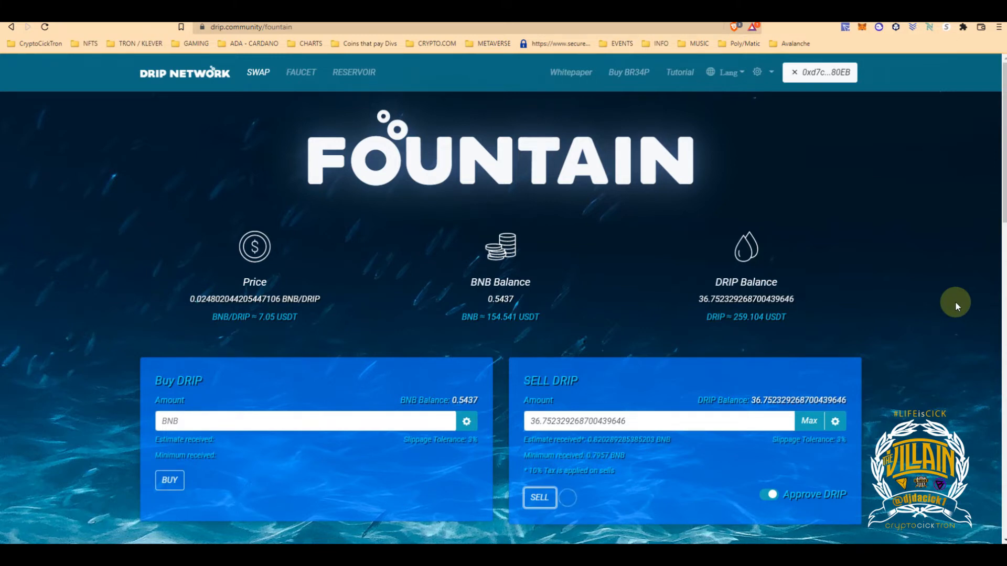
left_click(539, 497)
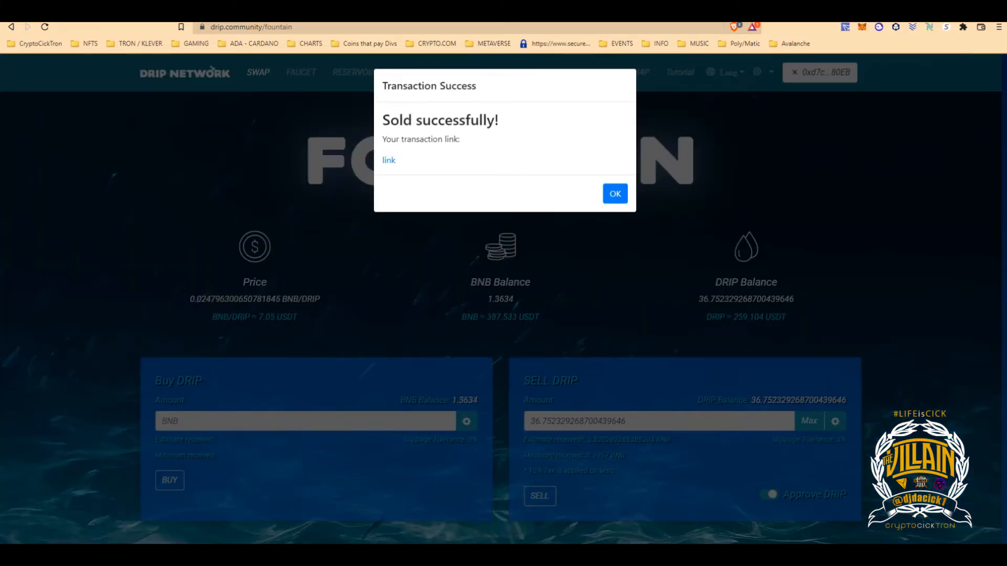
left_click(614, 192)
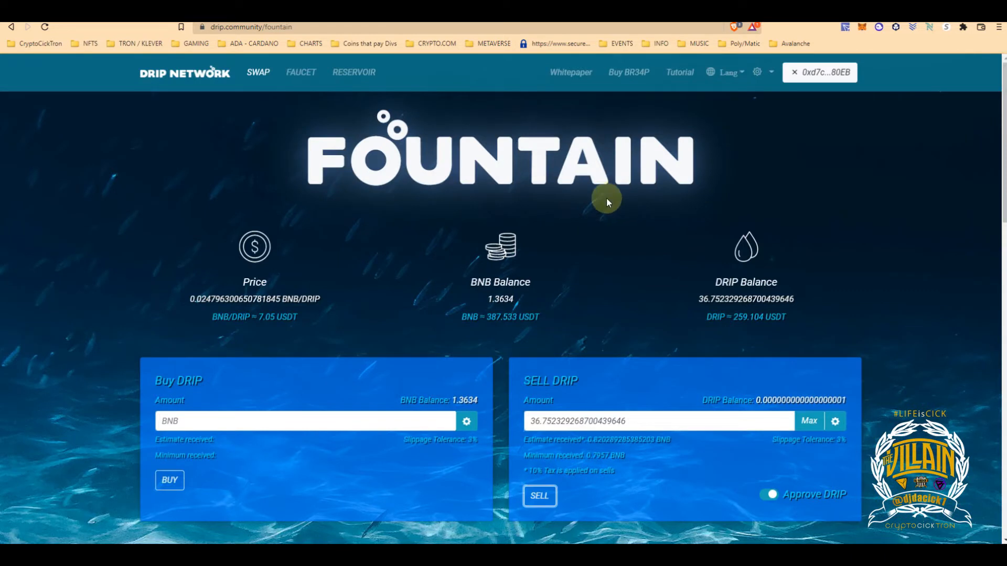
mouse_move(233, 91)
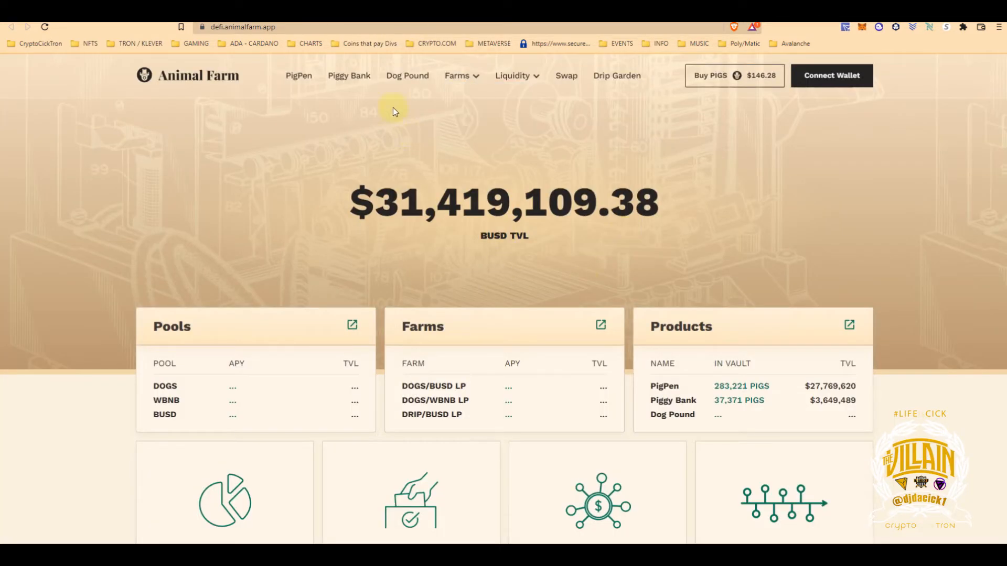
mouse_move(575, 103)
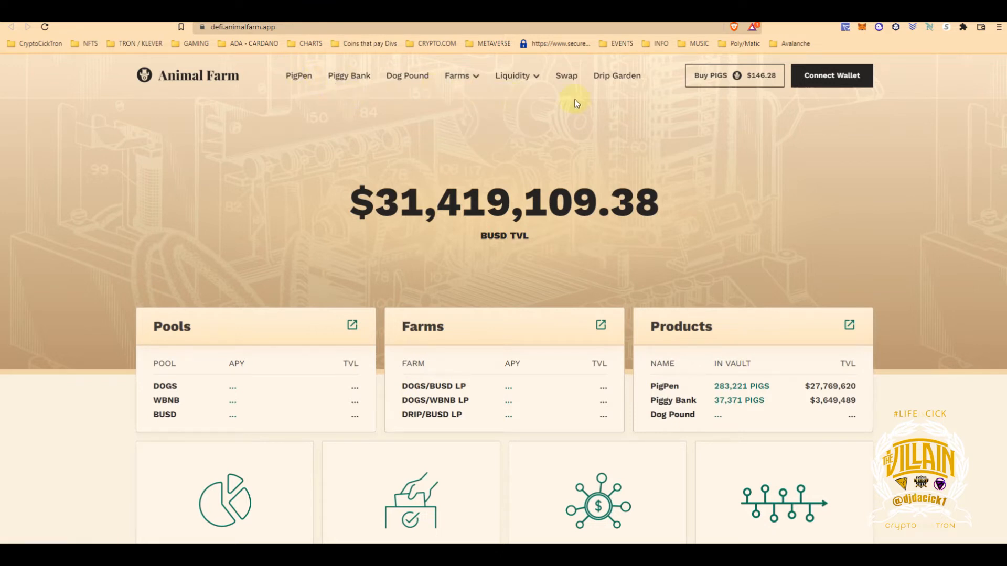
Connect the MetaMask wallet to Animal Farm and look down the home page.
left_click(830, 75)
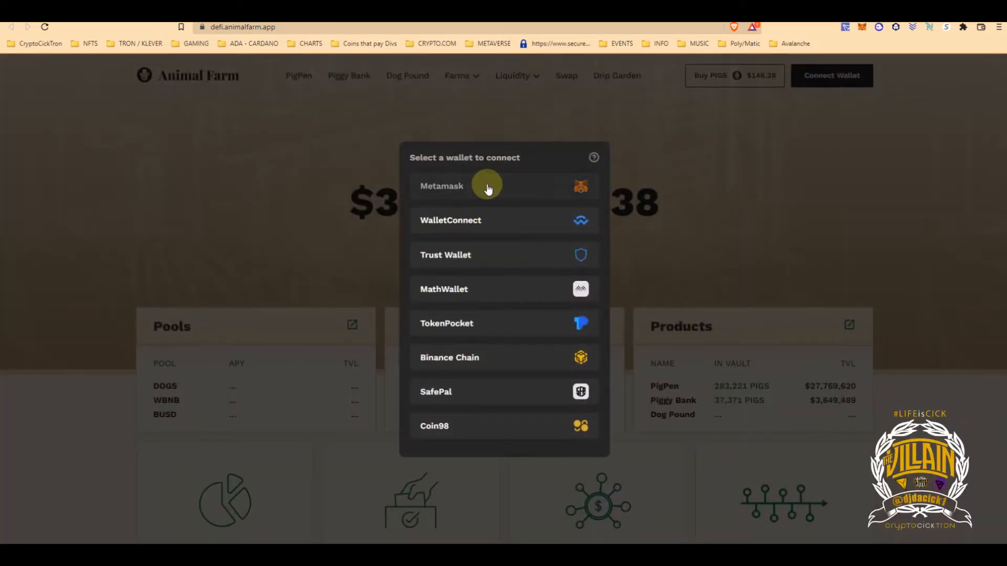
left_click(487, 186)
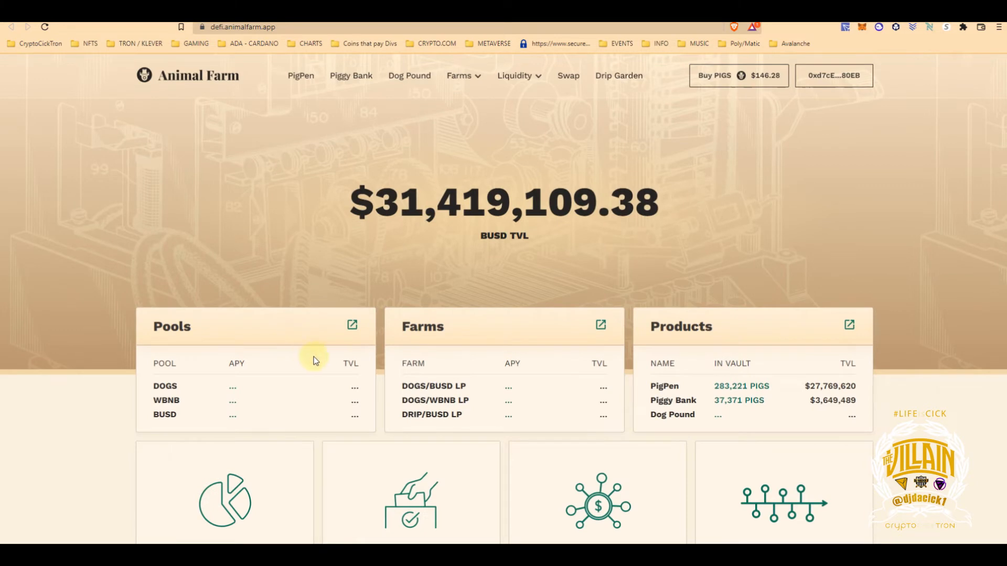
scroll("down", 3)
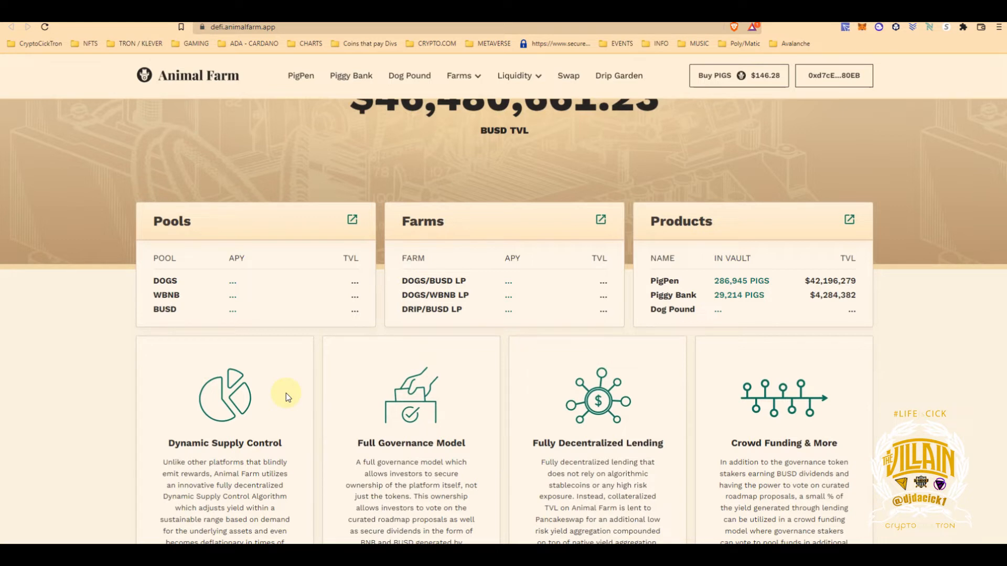
mouse_move(445, 135)
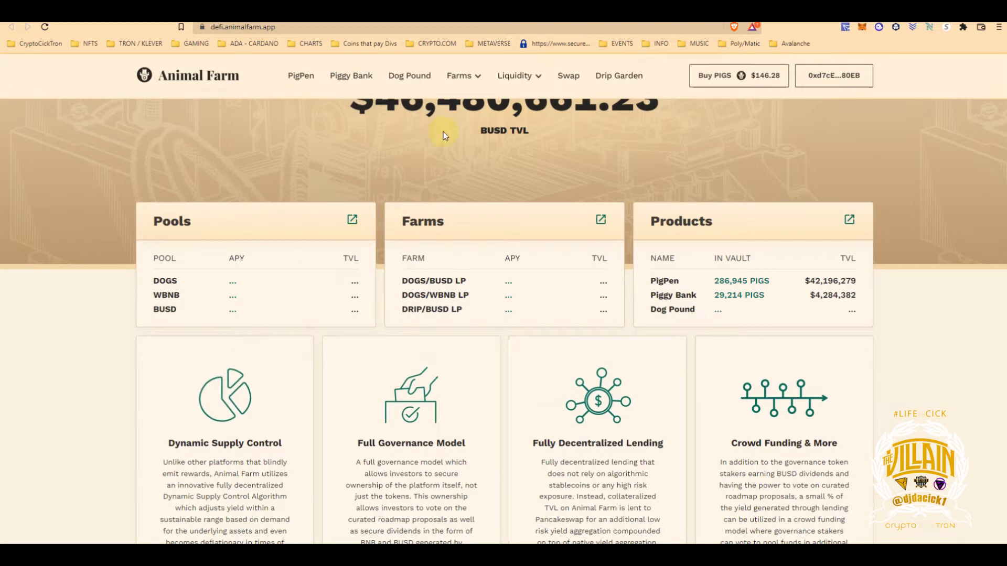
Go to My Garden in the Drip Garden and check the $25.14 available seeds value.
left_click(618, 75)
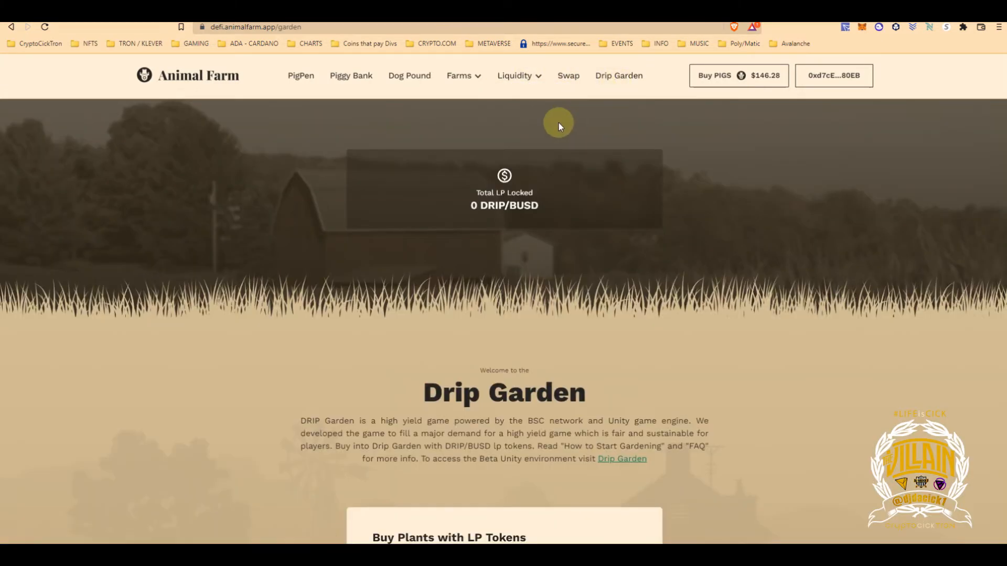
scroll("down", 3)
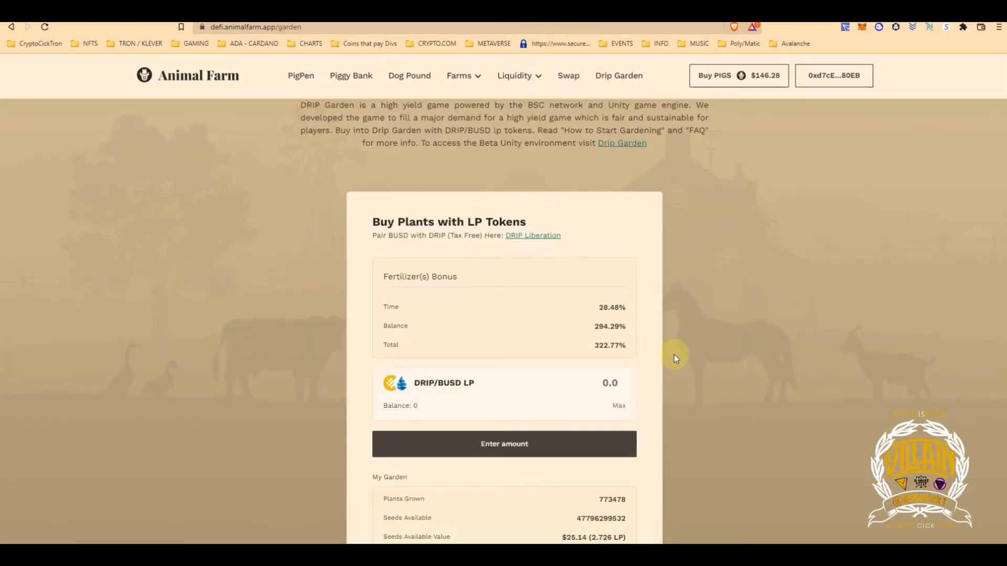
scroll("down", 3)
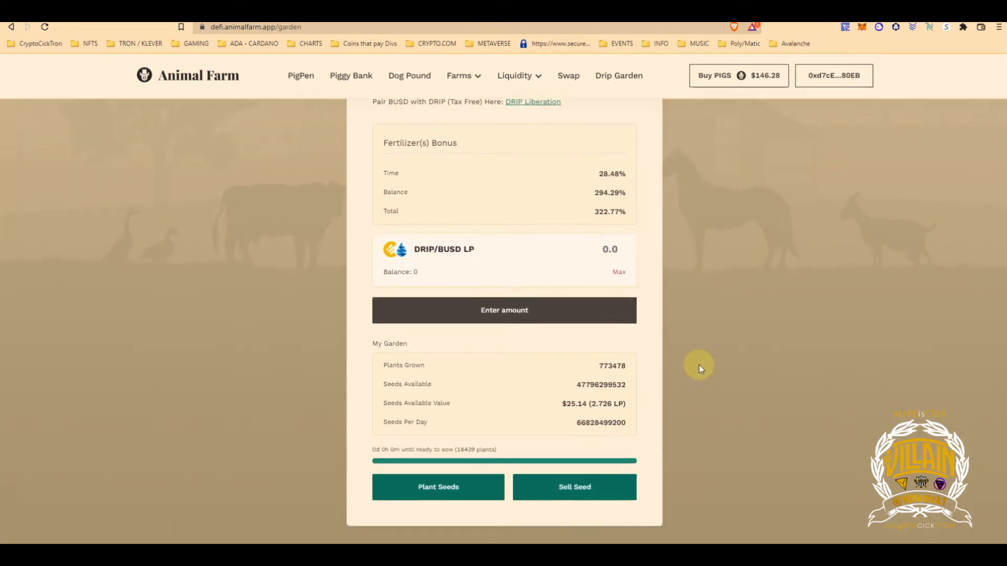
scroll("down", 3)
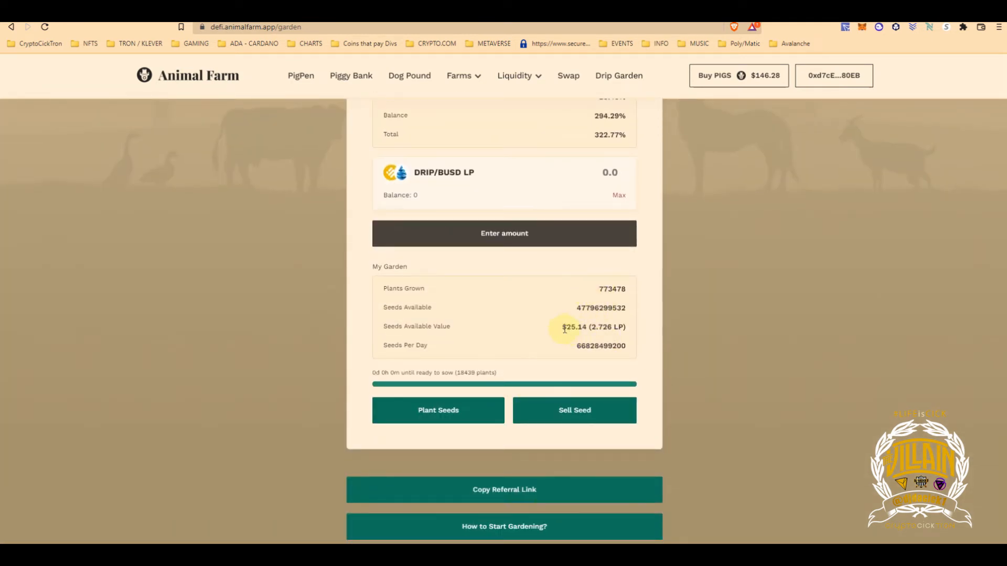
double_click(574, 327)
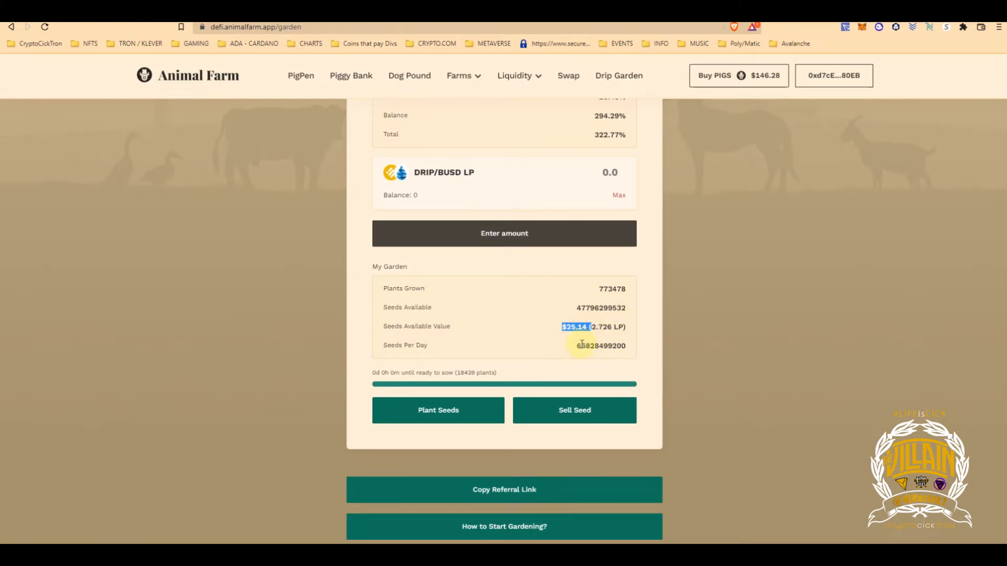
mouse_move(514, 359)
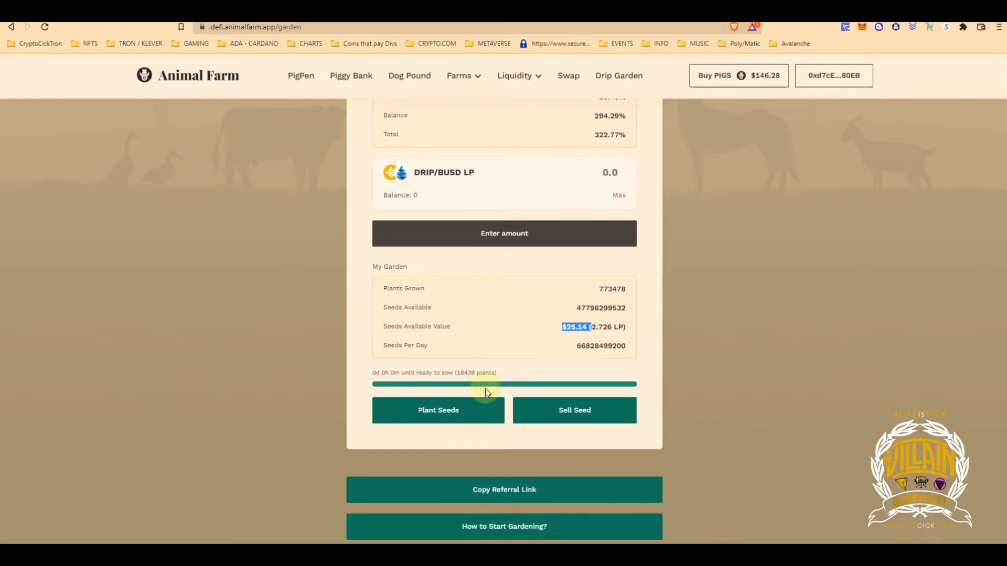
Plant the seeds, acknowledging and confirming in MetaMask, lifting plants grown to 791,927.
left_click(437, 410)
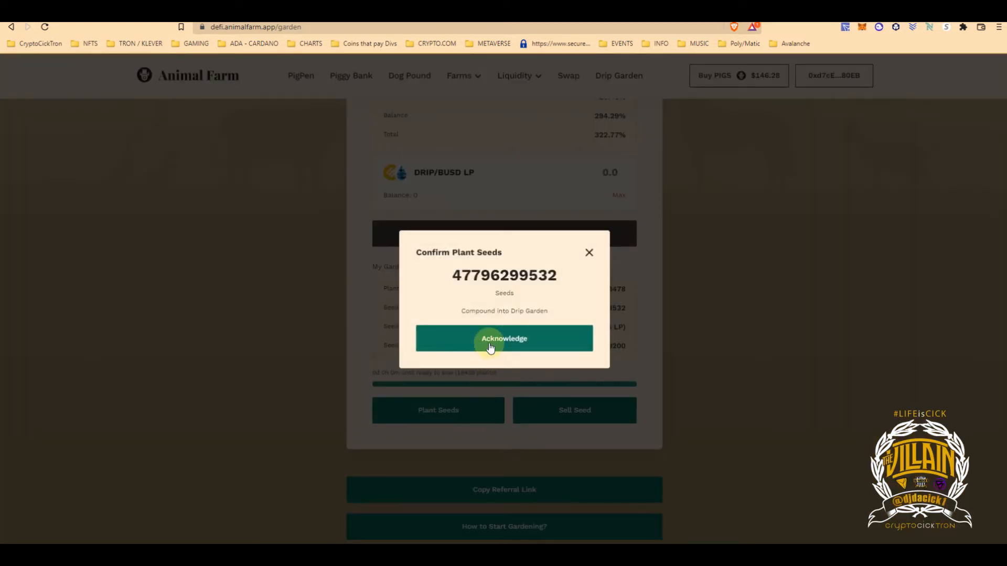
left_click(503, 339)
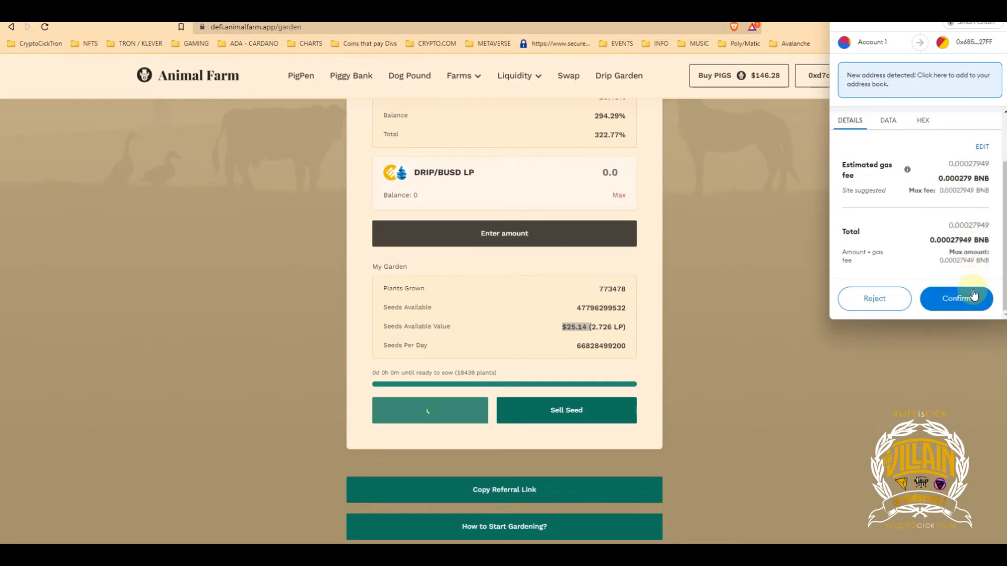
left_click(956, 299)
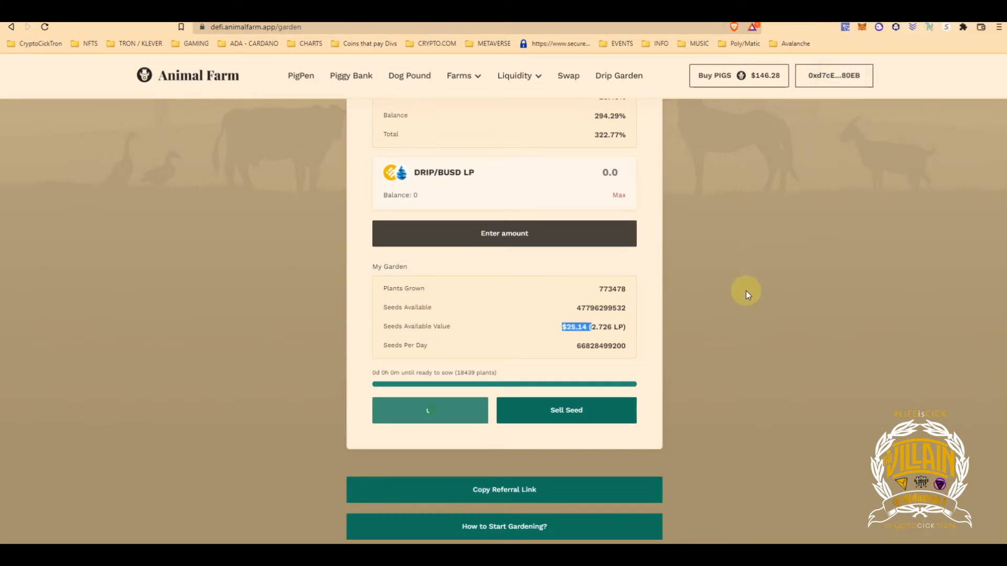
left_click(430, 410)
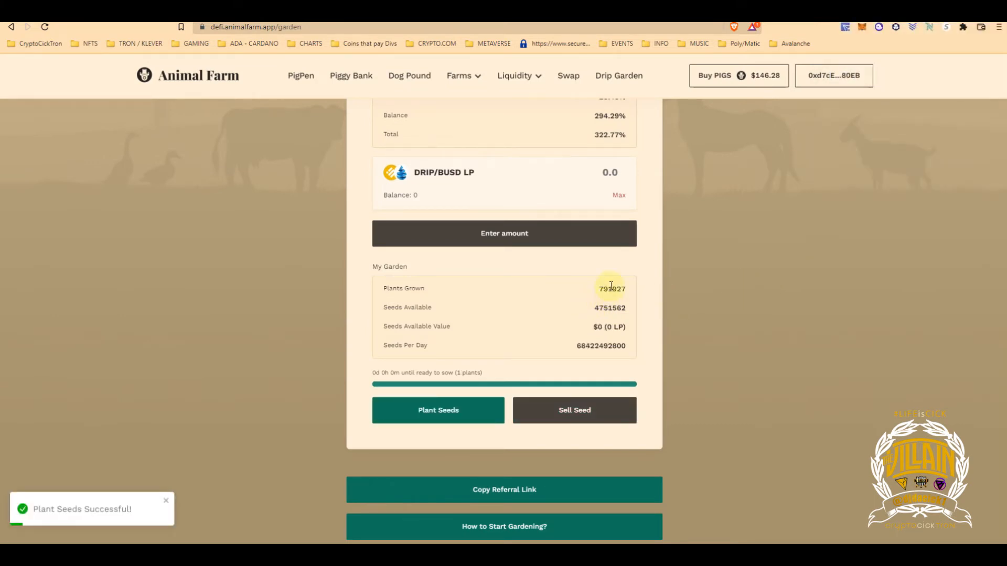
scroll("up", 3)
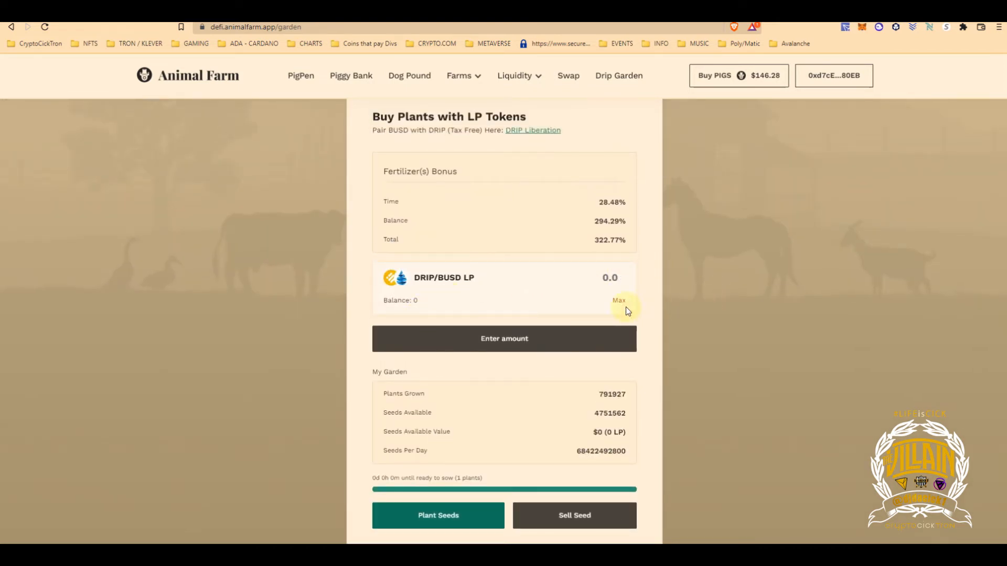
Supply 0.1 BNB through Drip Liberation as DRIP/BUSD liquidity, yielding about 2.93 LP.
left_click(531, 130)
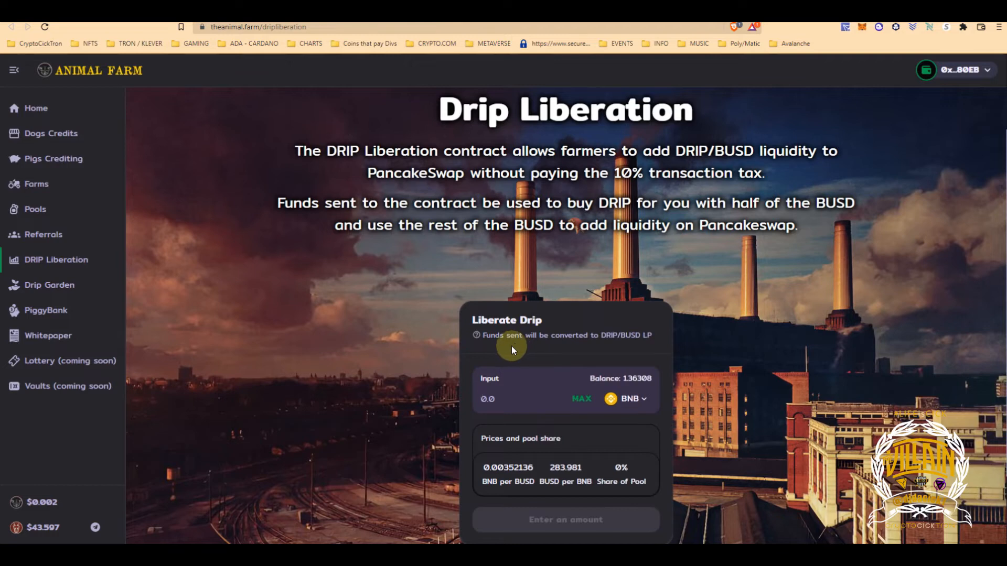
left_click(565, 519)
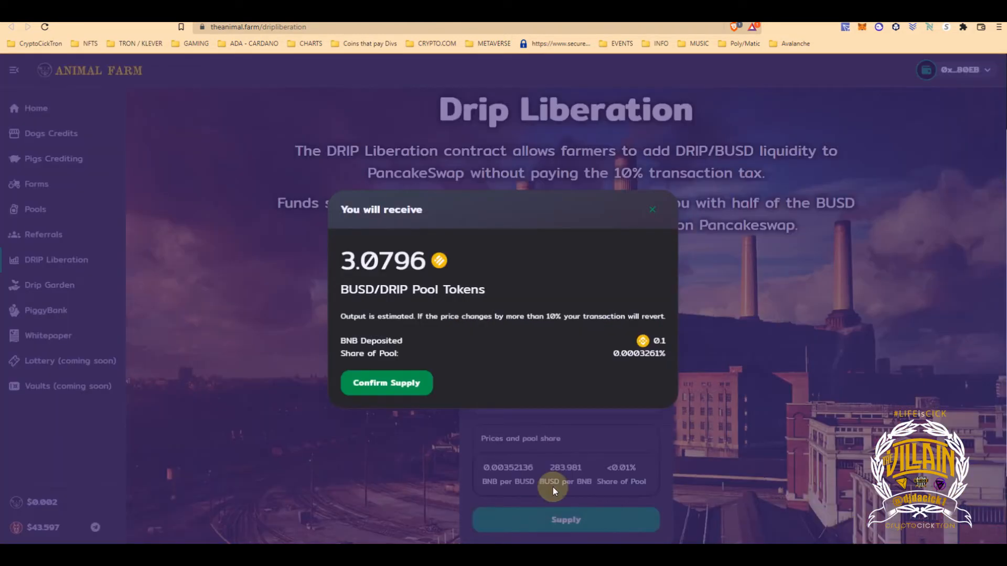
mouse_move(396, 331)
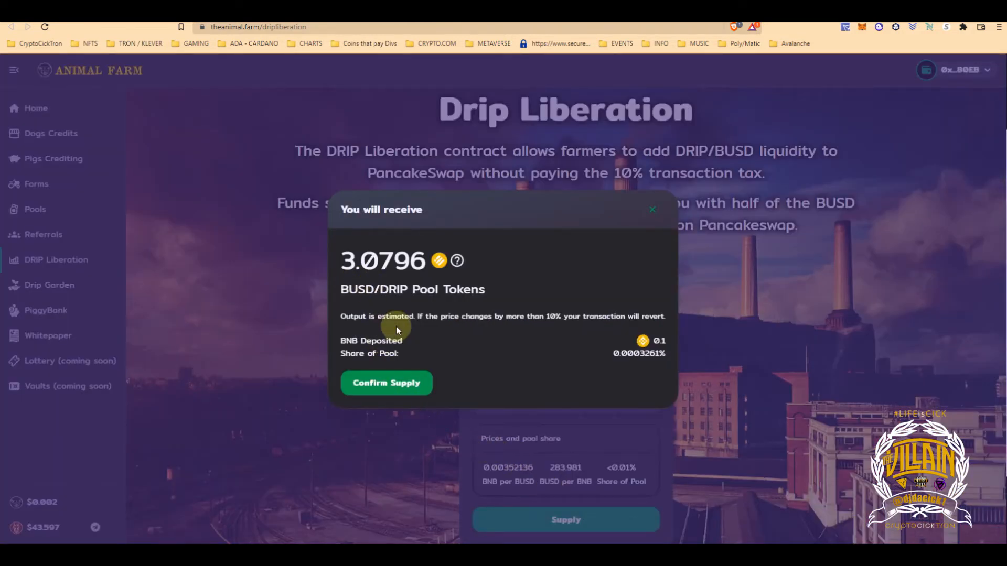
mouse_move(381, 359)
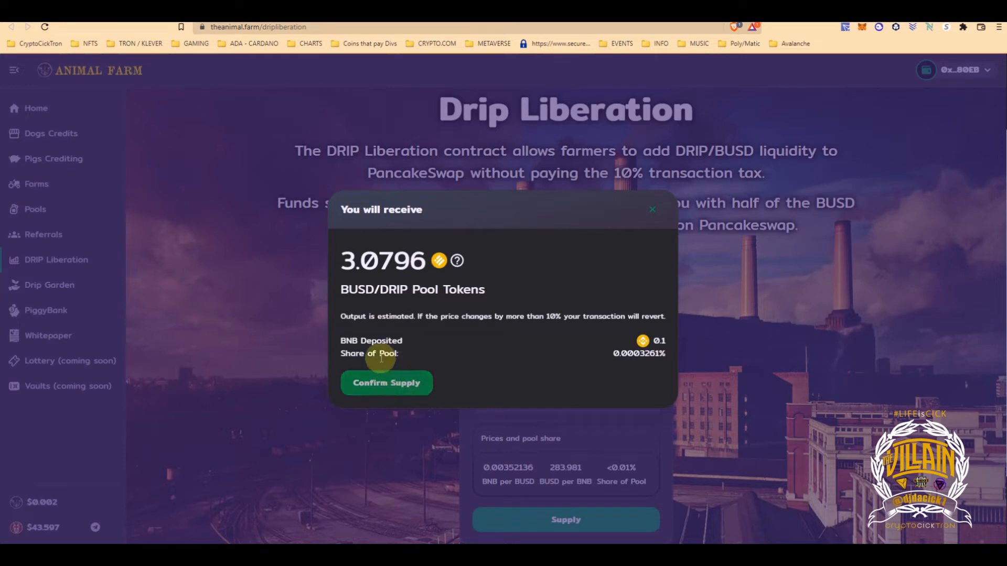
left_click(386, 383)
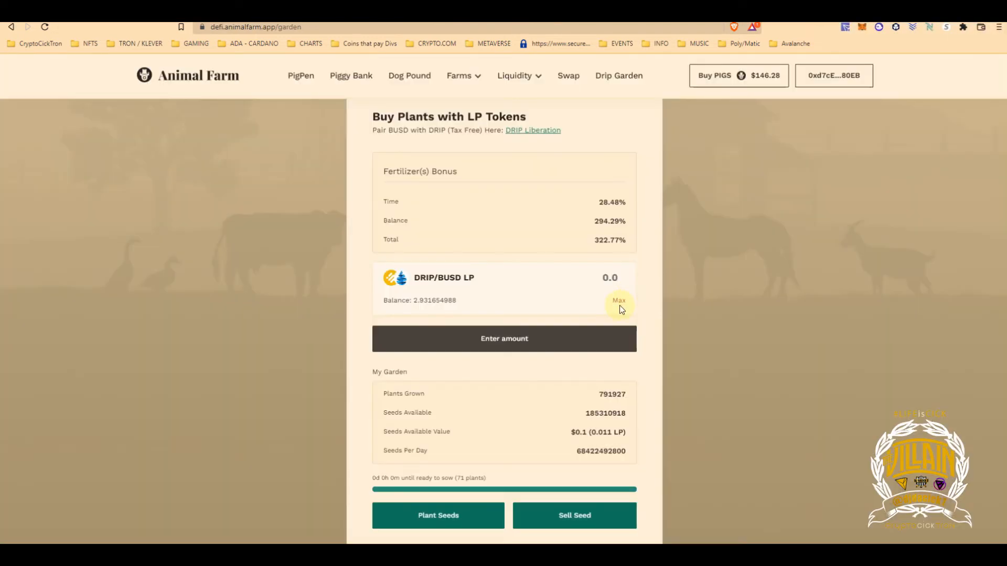
Buy plants with the whole 2.93 DRIP/BUSD LP balance, confirming in MetaMask.
left_click(618, 300)
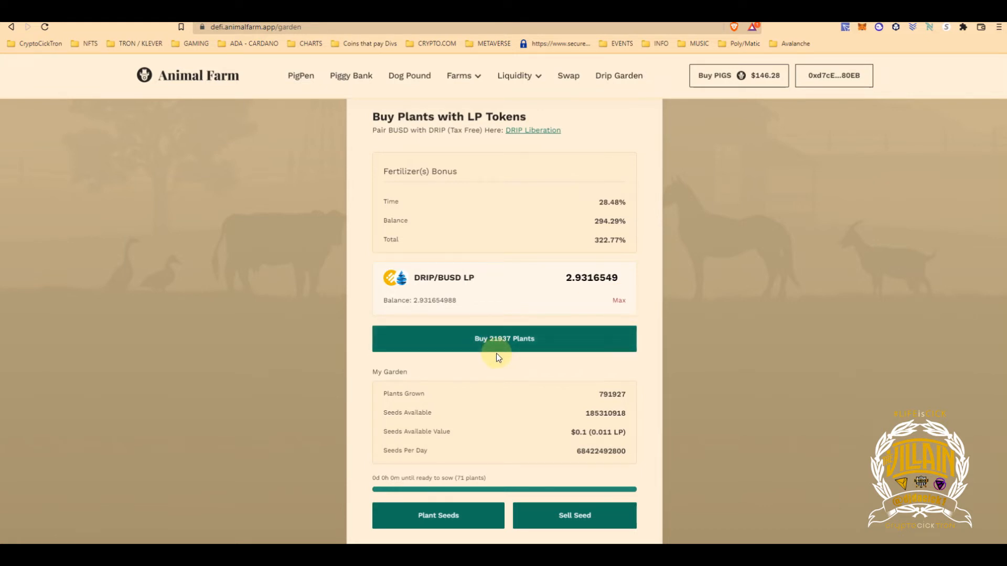
left_click(505, 339)
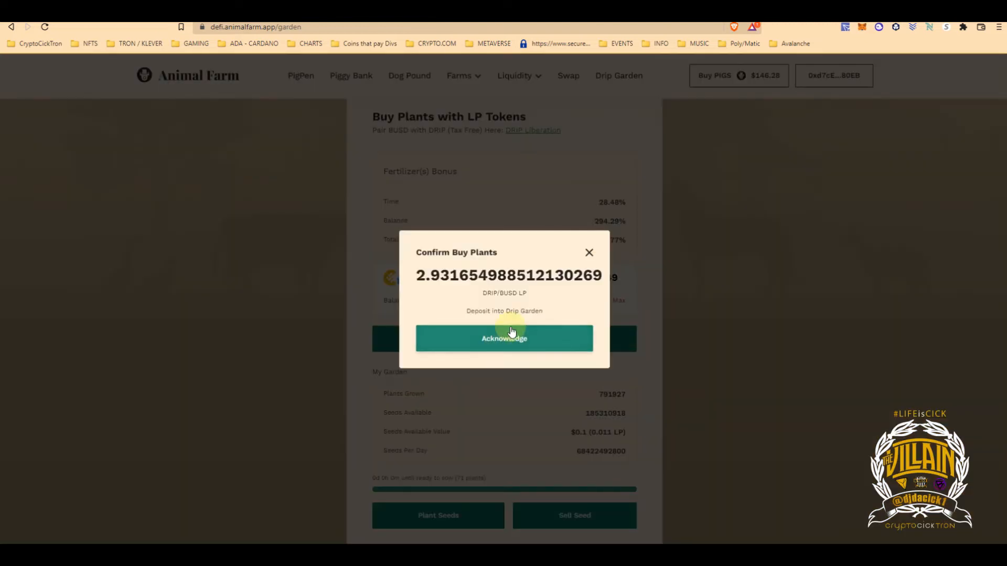
left_click(505, 339)
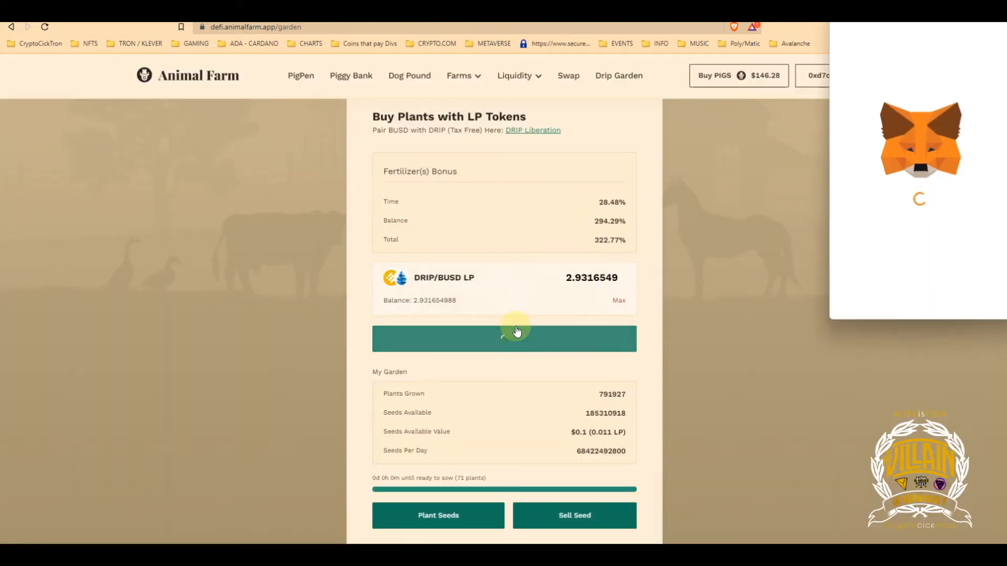
left_click(503, 338)
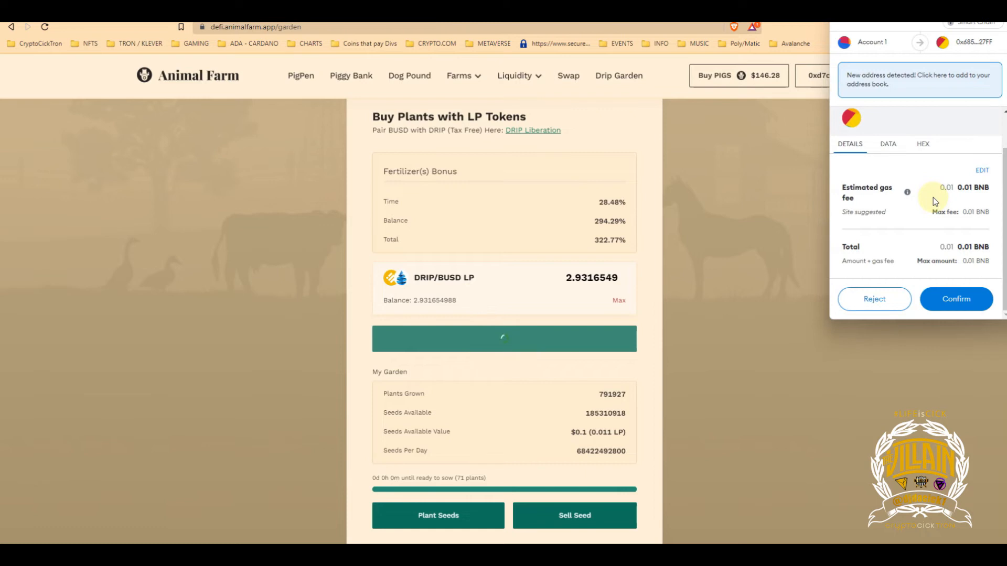
left_click(955, 299)
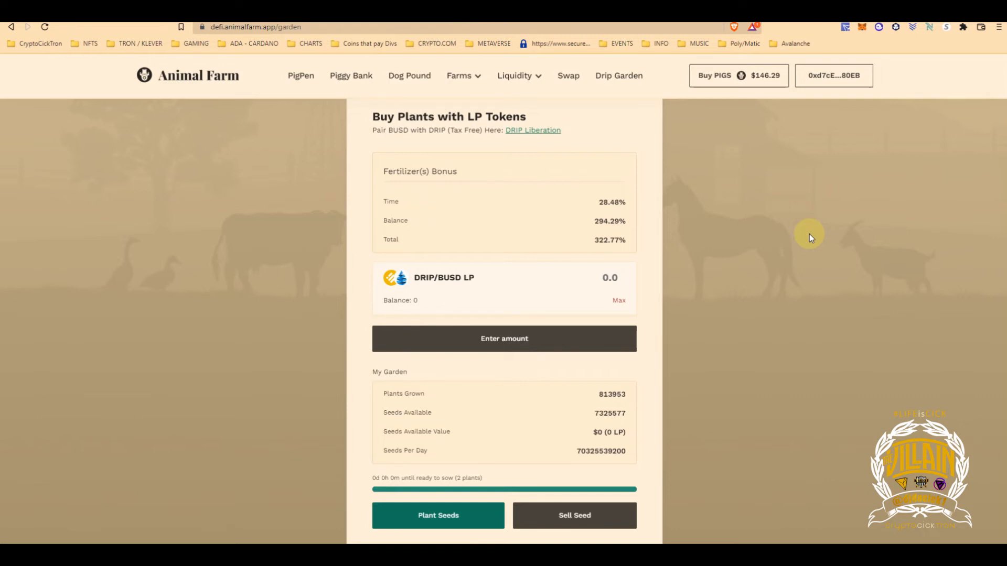
mouse_move(364, 76)
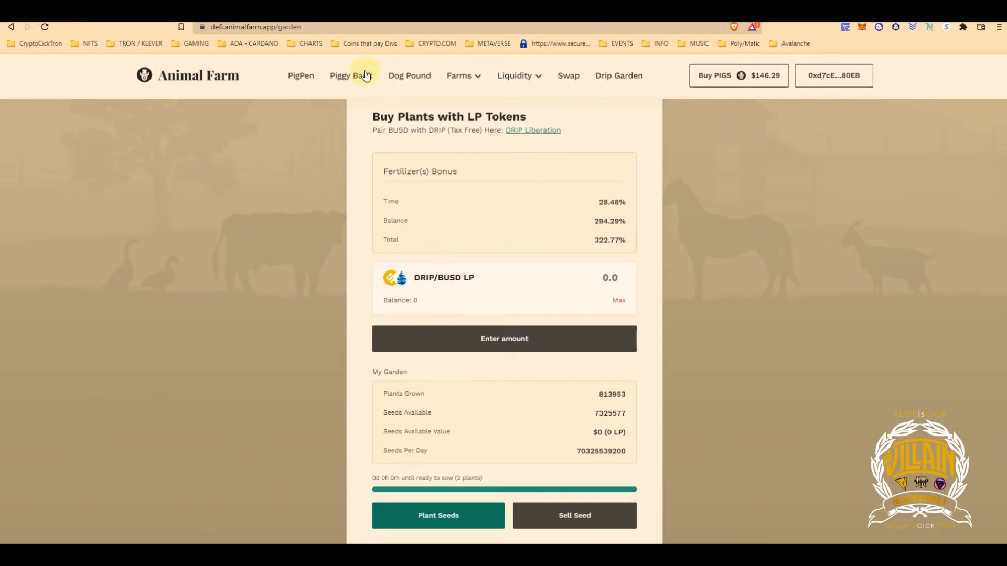
Review the My Piggybanks table listing five stakes with truffles, time remaining and max payout.
left_click(351, 76)
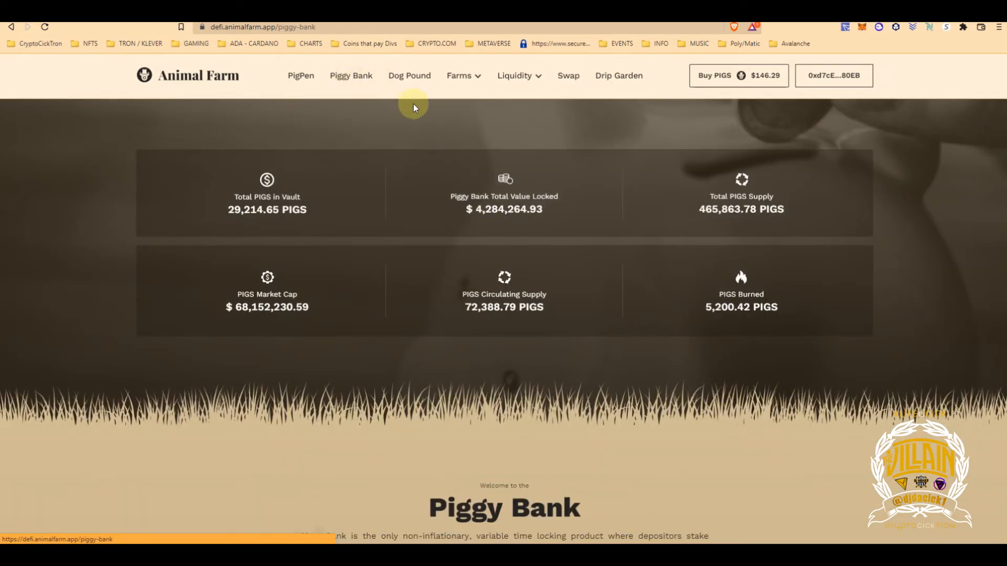
mouse_move(350, 75)
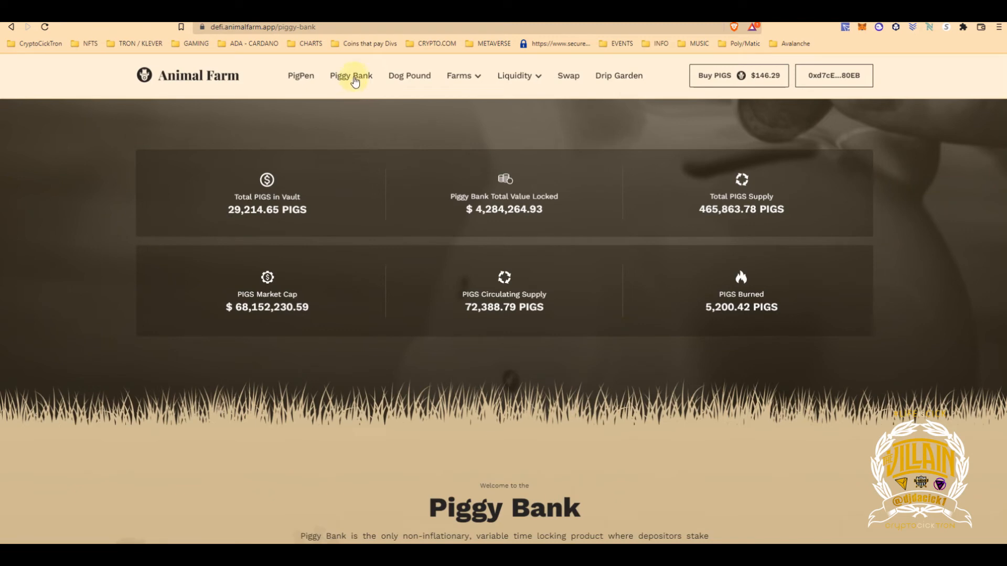
scroll("down", 3)
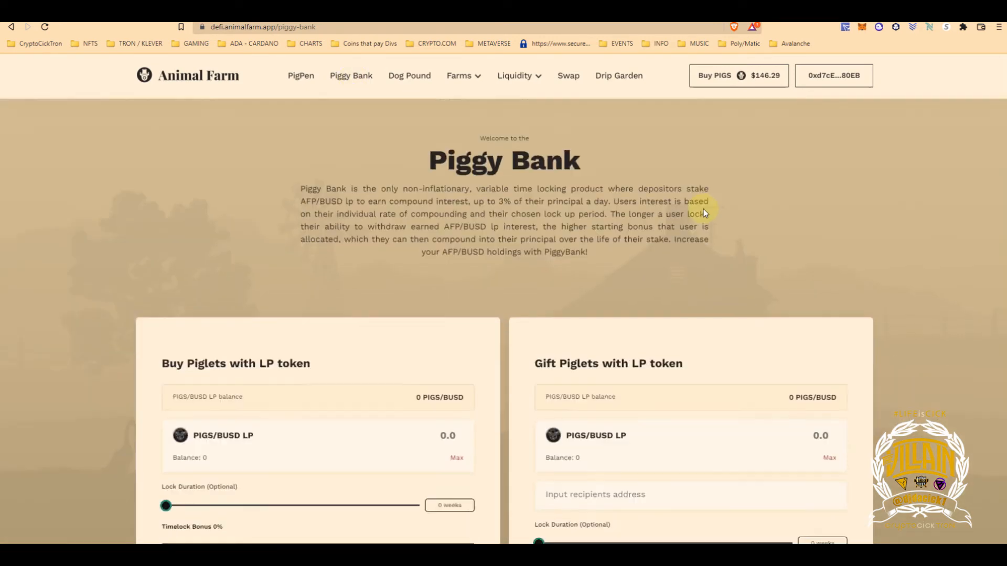
scroll("down", 3)
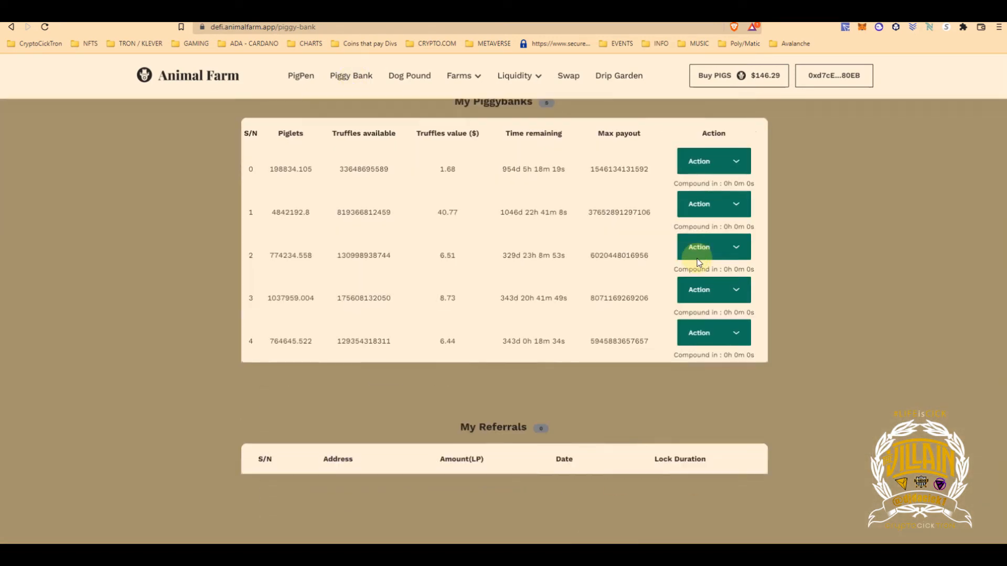
scroll("up", 3)
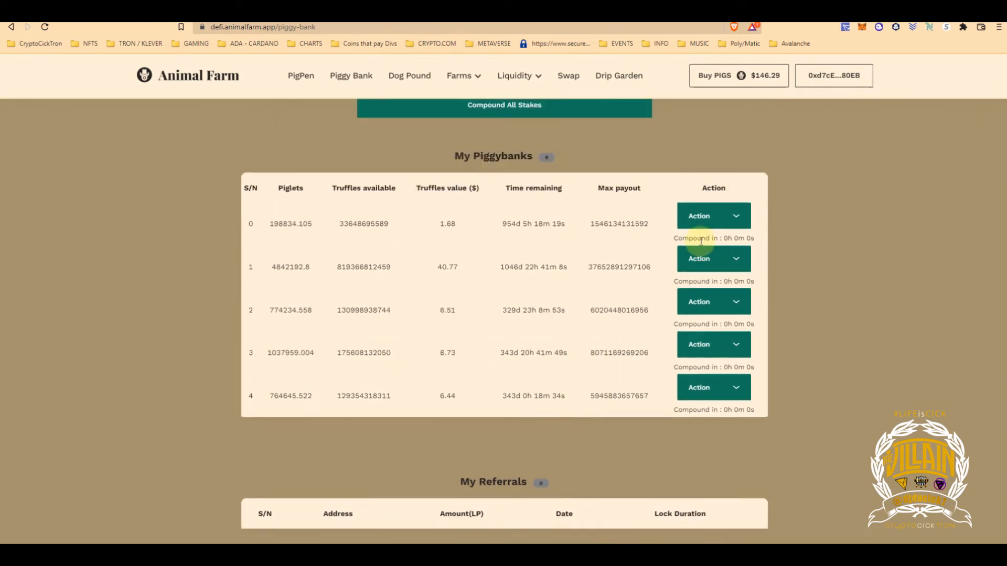
mouse_move(518, 224)
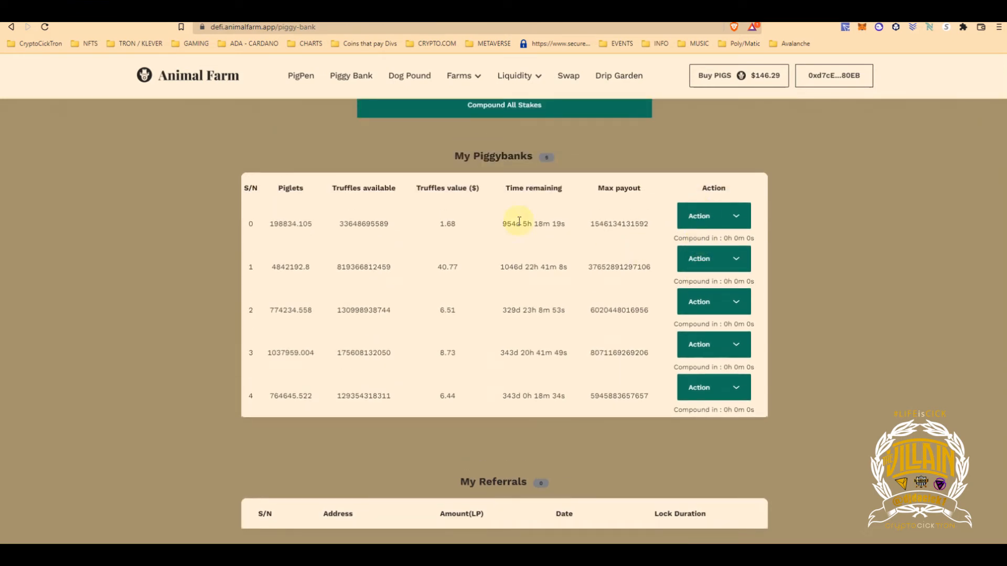
mouse_move(453, 190)
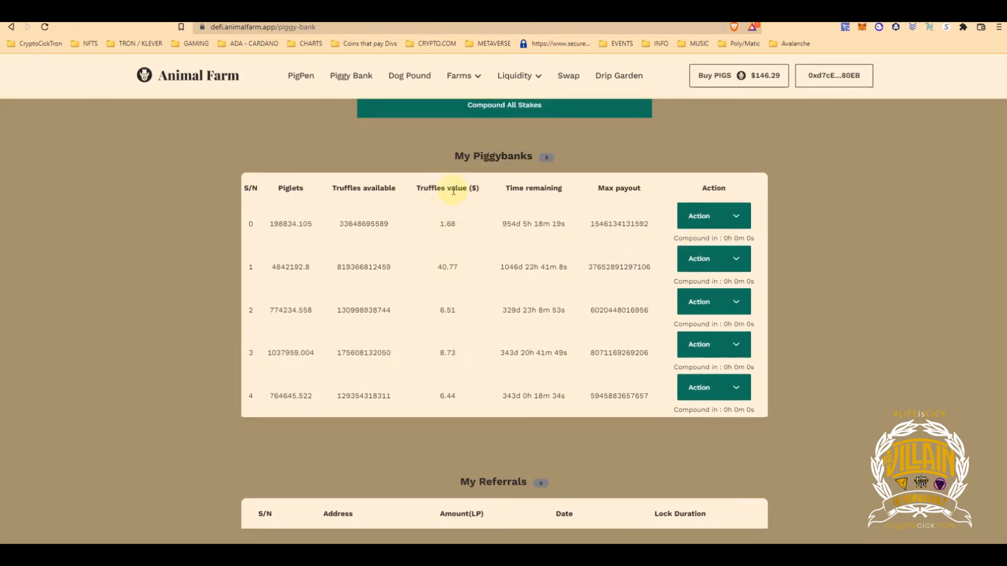
mouse_move(441, 290)
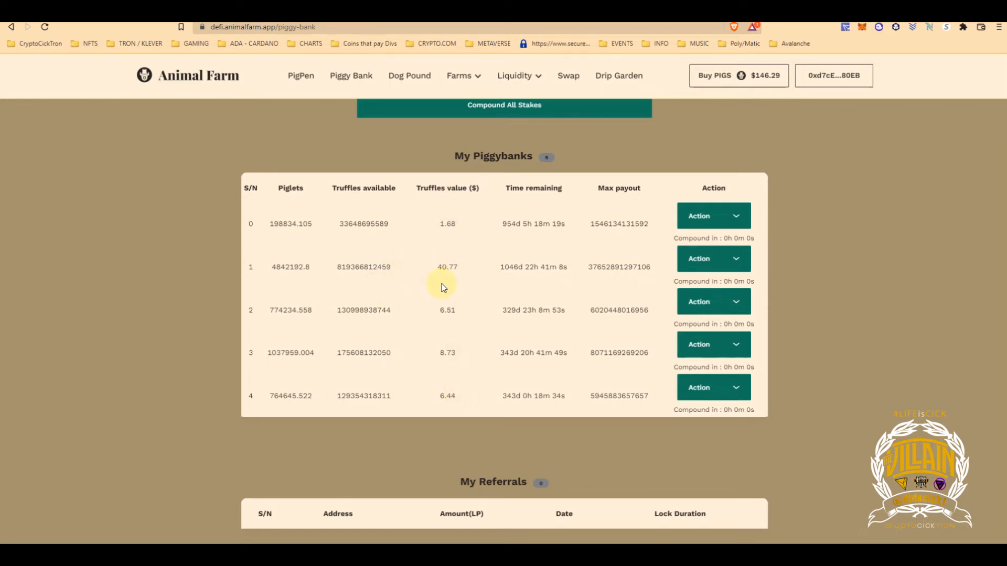
mouse_move(470, 359)
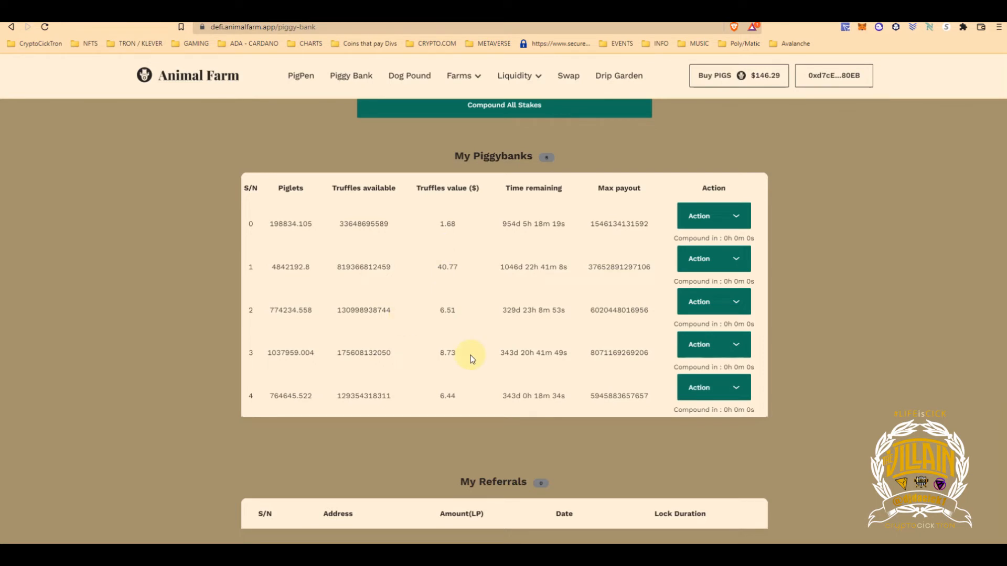
mouse_move(653, 260)
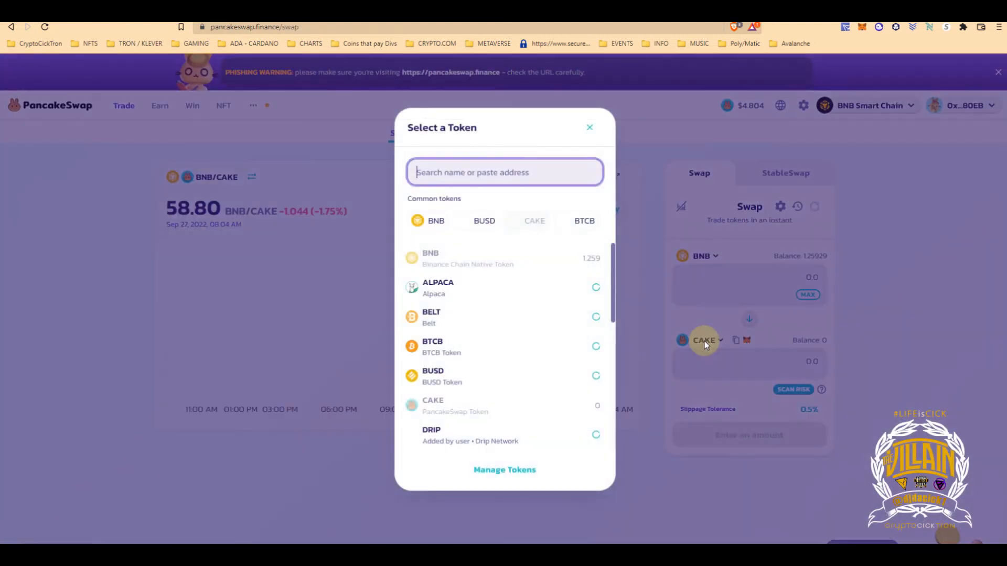
Swap 0.4247 BNB for 120 BUSD with BUSD as output token and confirm the transaction.
left_click(485, 221)
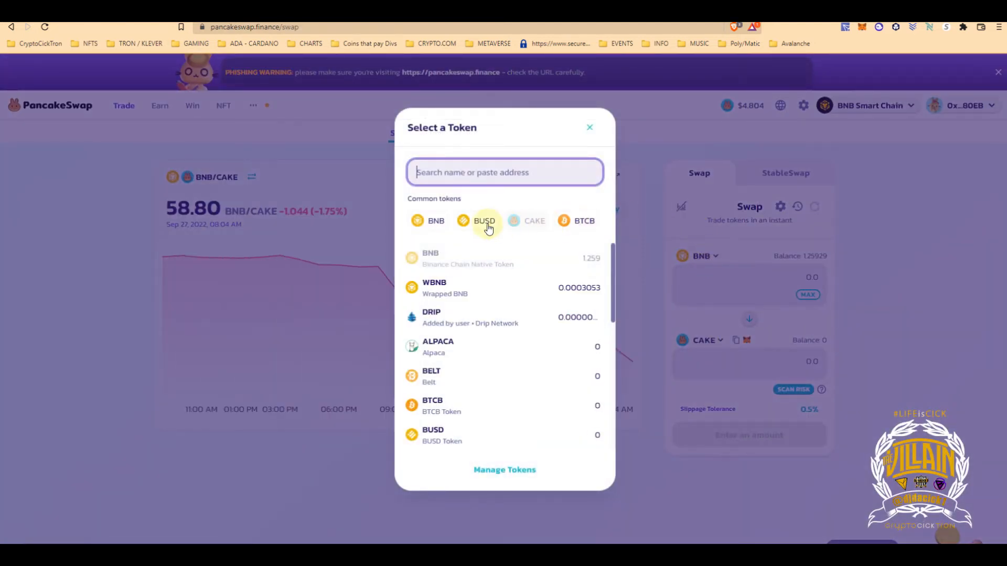
left_click(484, 220)
type("1")
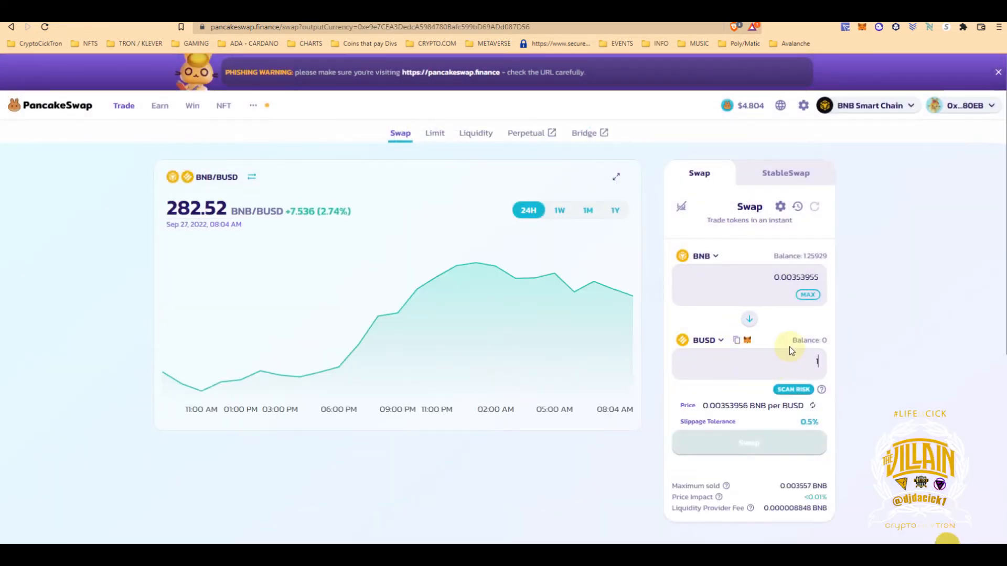
left_click(749, 442)
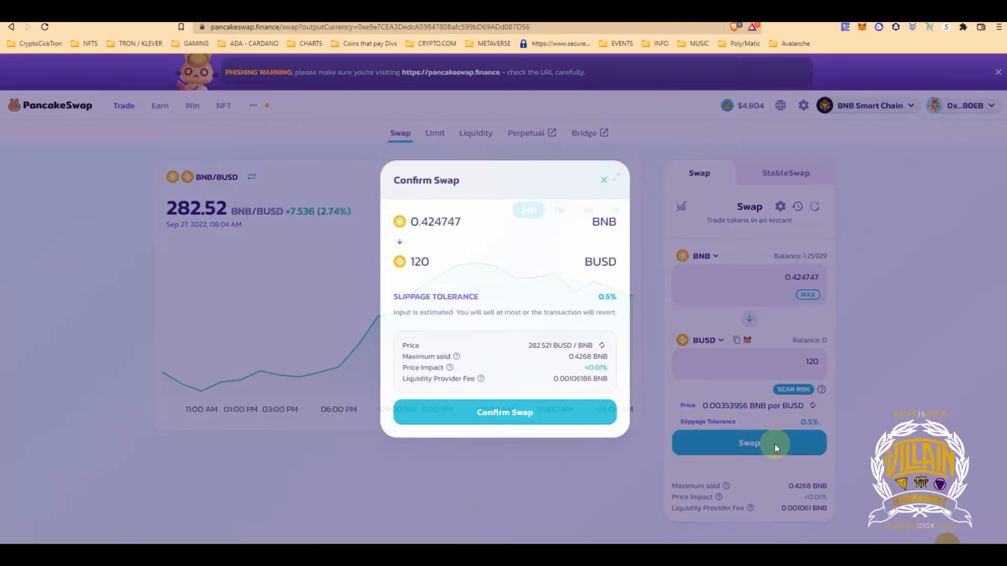
left_click(505, 413)
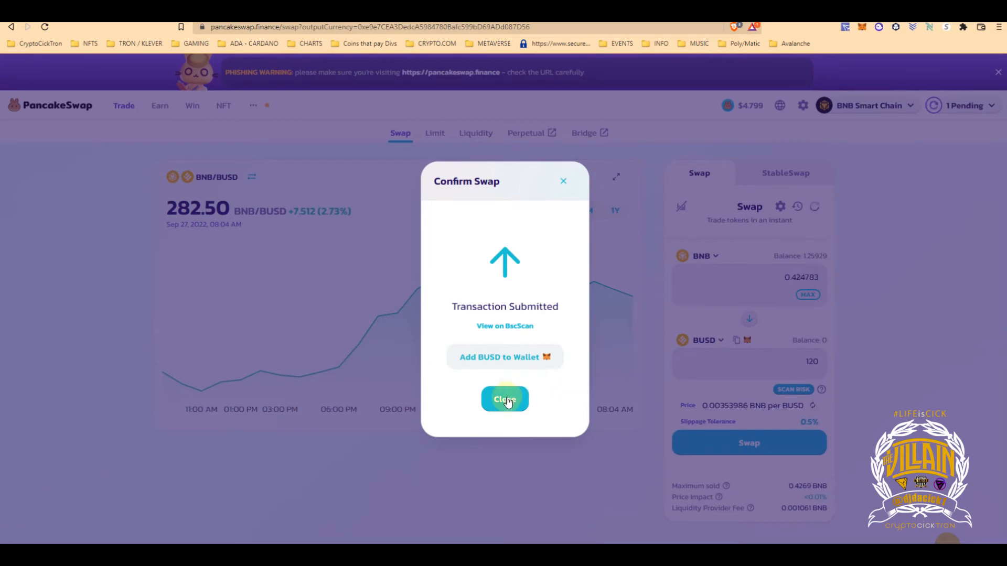
left_click(505, 398)
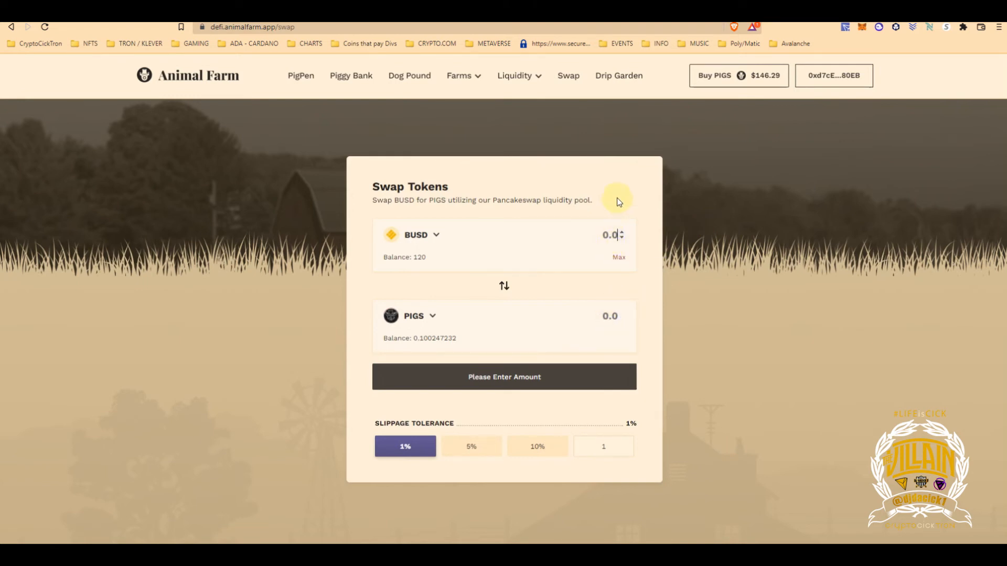
Swap 55 BUSD for about 0.376 PIGS and approve the purchase in MetaMask.
type("55")
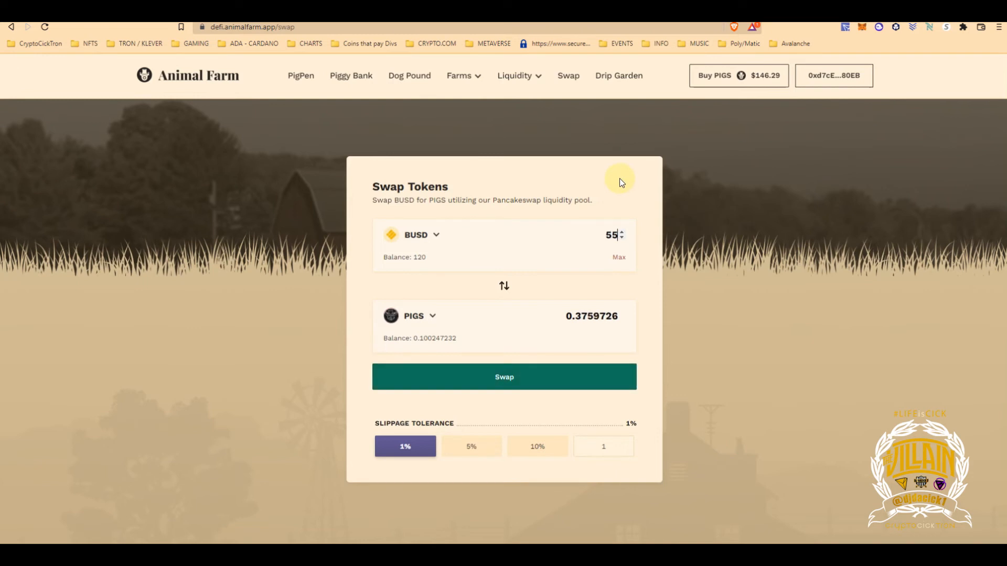
left_click(504, 377)
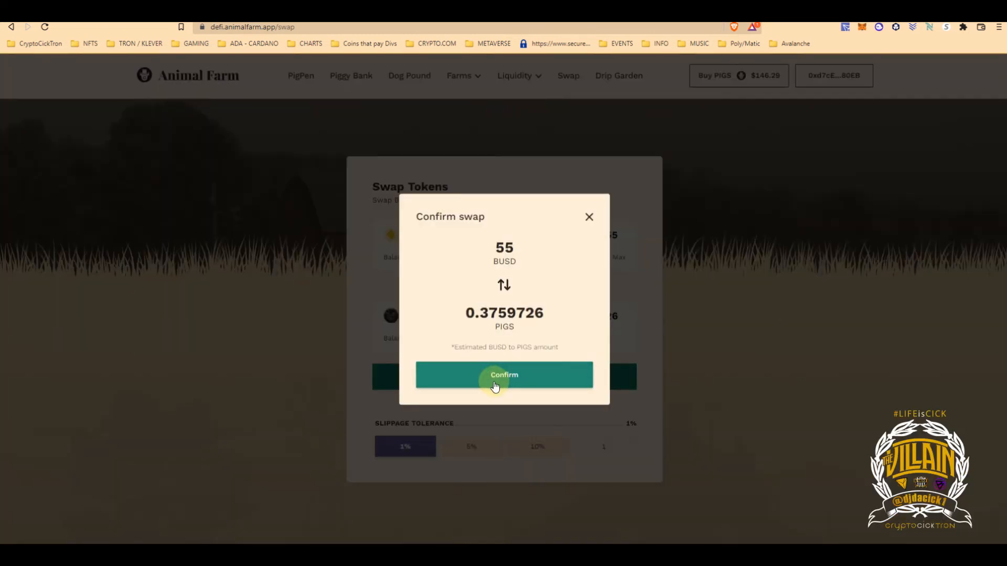
left_click(504, 375)
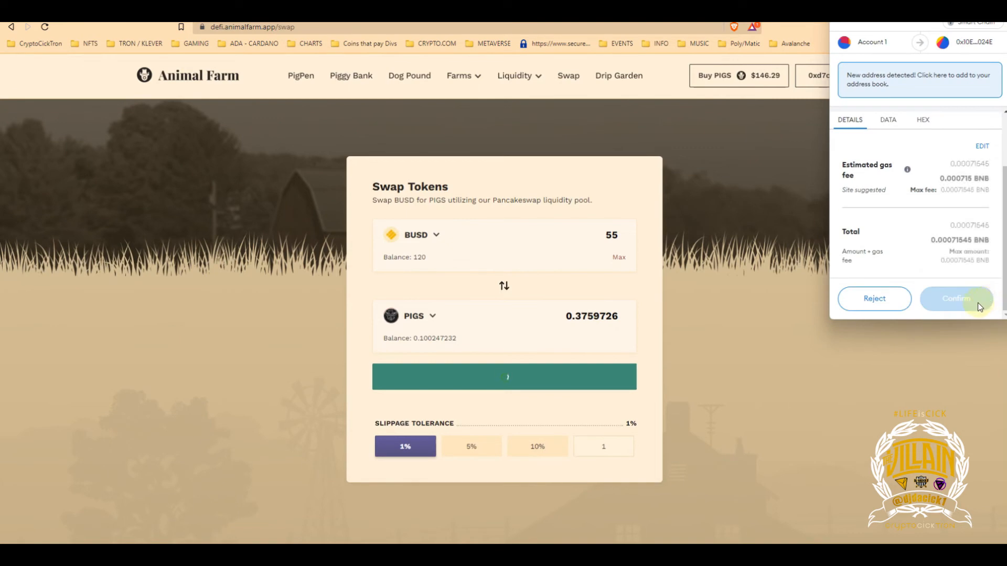
left_click(957, 299)
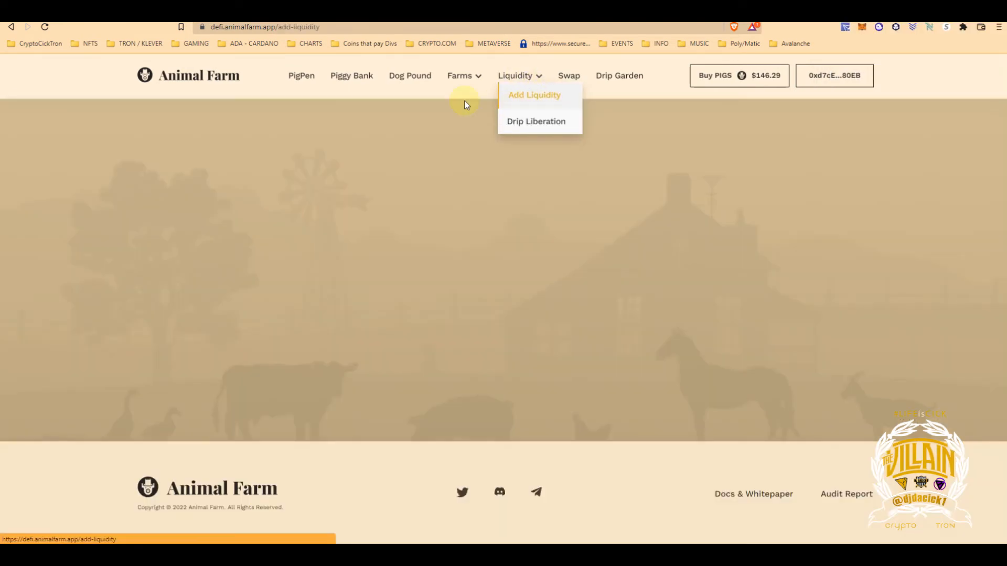
Fill the full balances, 0.4443227 PIGS and 65 BUSD, and review the liquidity deposit.
left_click(533, 96)
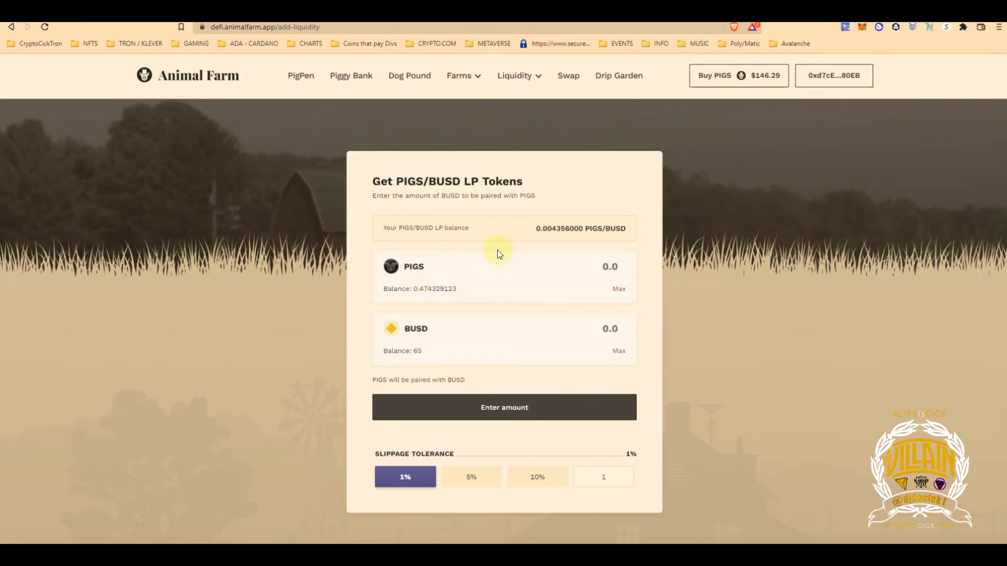
mouse_move(630, 293)
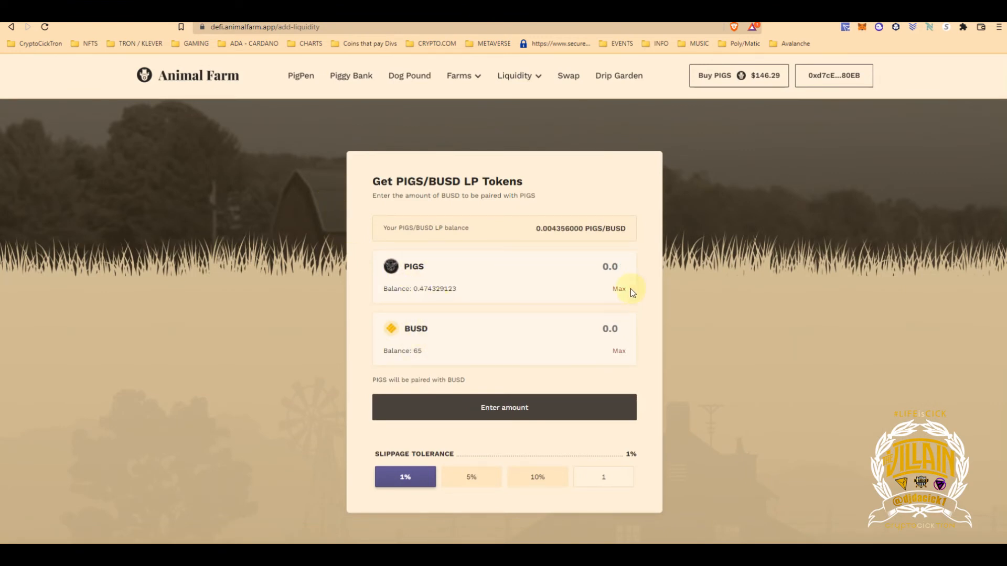
left_click(618, 289)
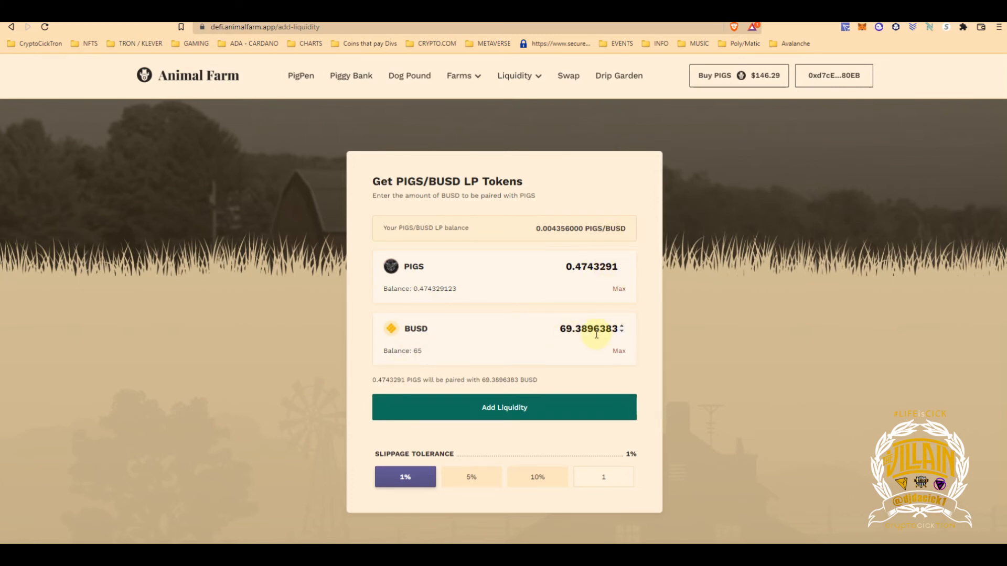
mouse_move(427, 376)
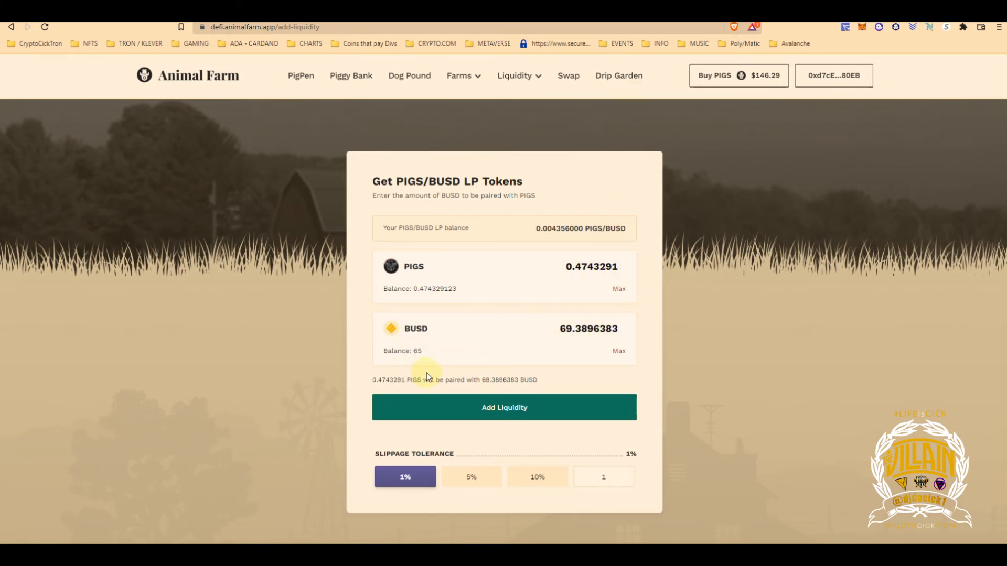
left_click(617, 350)
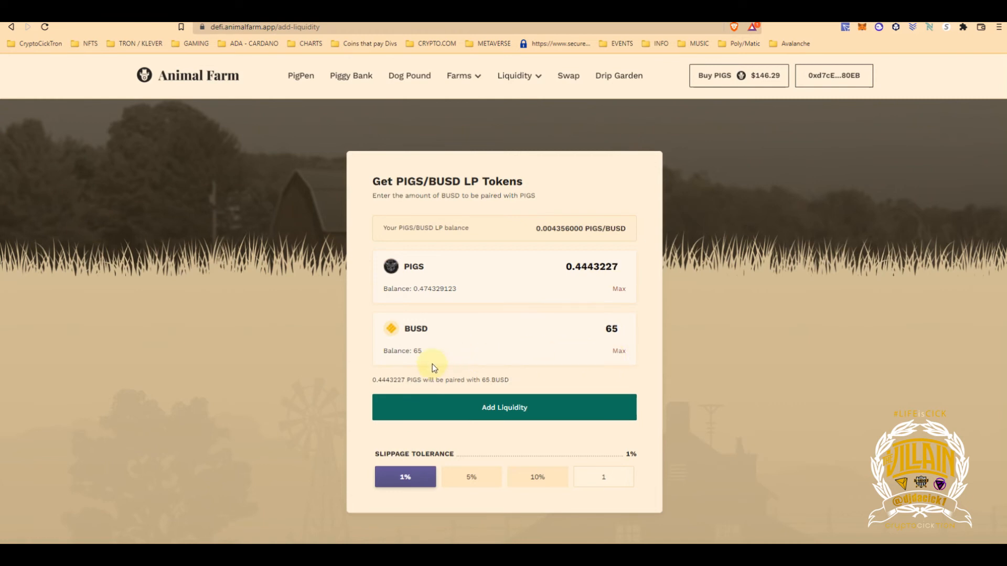
left_click(503, 407)
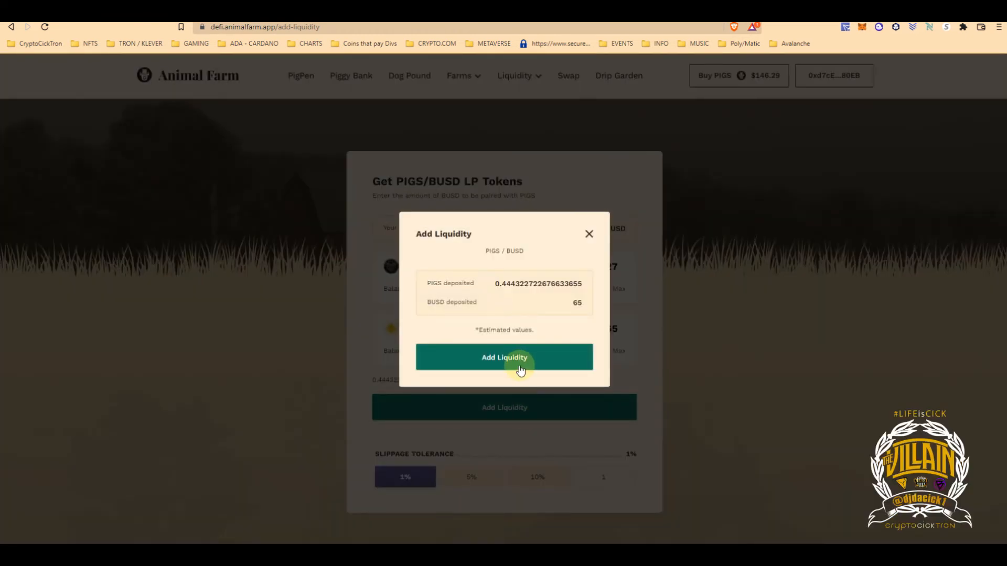
Confirm and approve the deposit, raising the PIGS/BUSD LP balance to about 5.34.
left_click(504, 356)
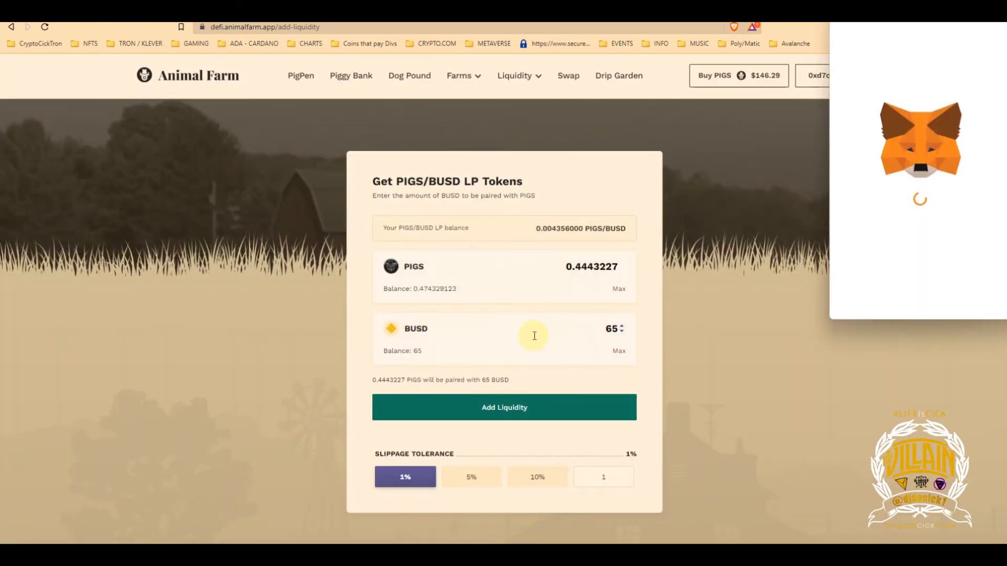
left_click(505, 407)
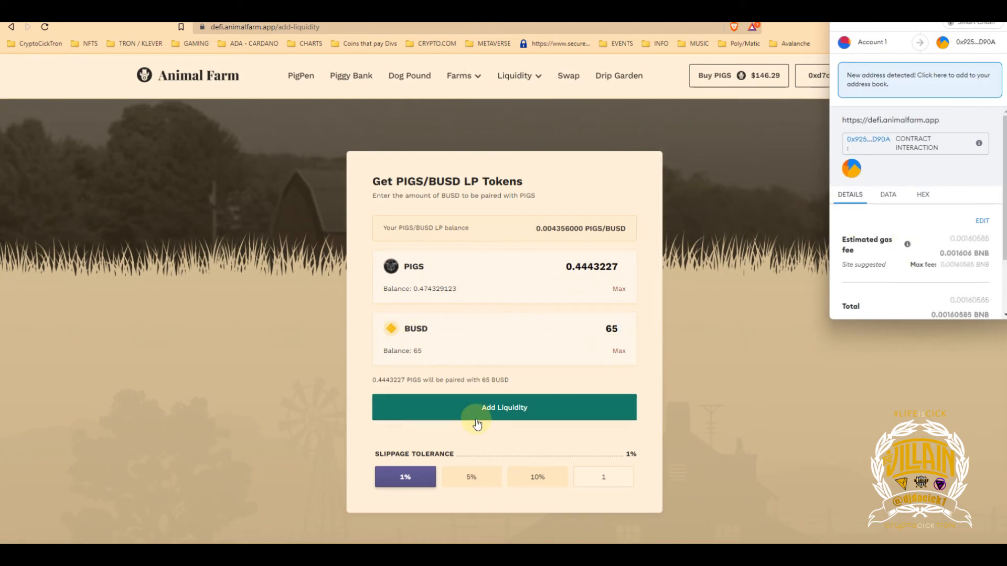
mouse_move(906, 245)
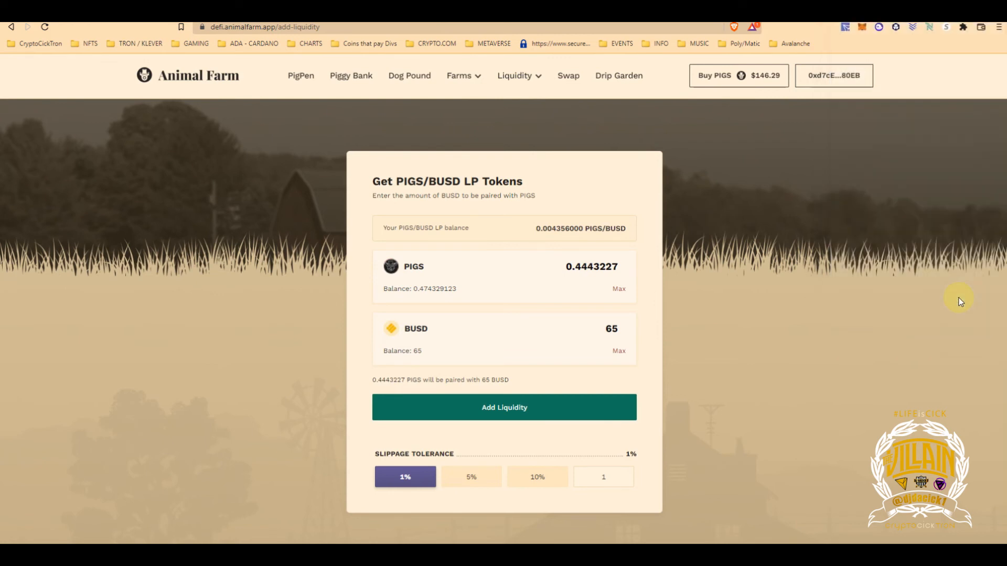
left_click(503, 407)
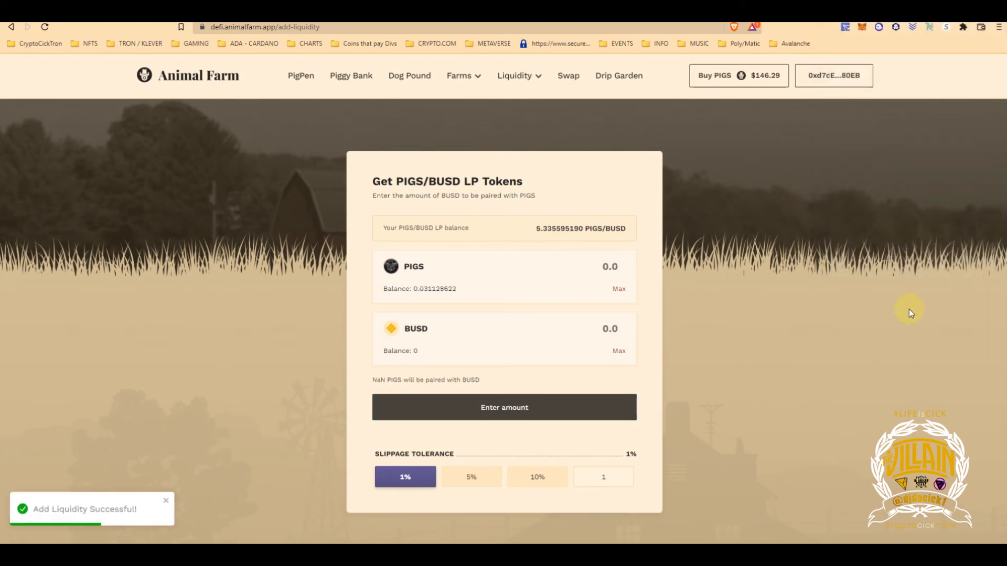
mouse_move(350, 76)
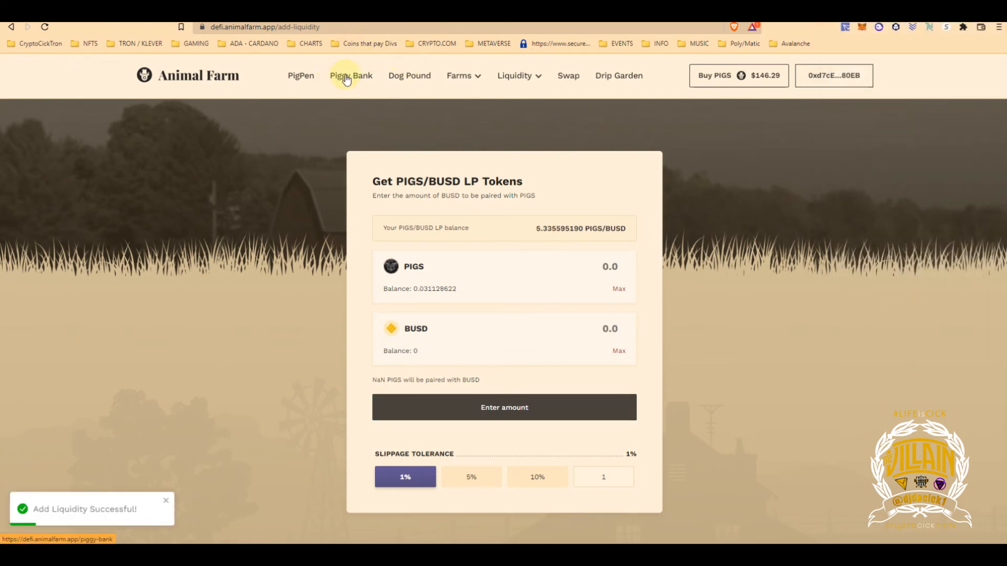
Buy piglets with the whole 5.3355951 PIGS/BUSD LP locked for 54 weeks.
left_click(350, 75)
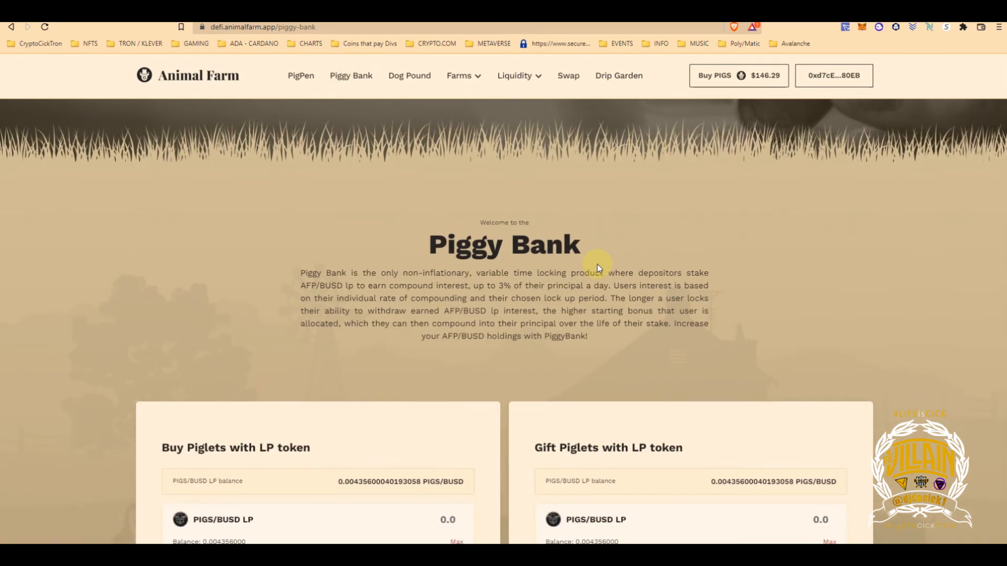
scroll("down", 3)
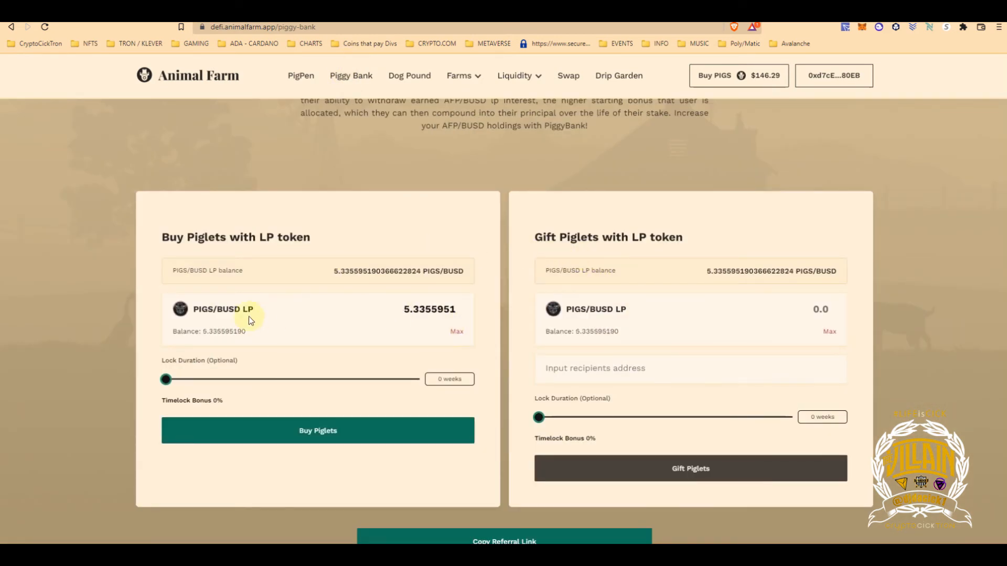
mouse_move(456, 333)
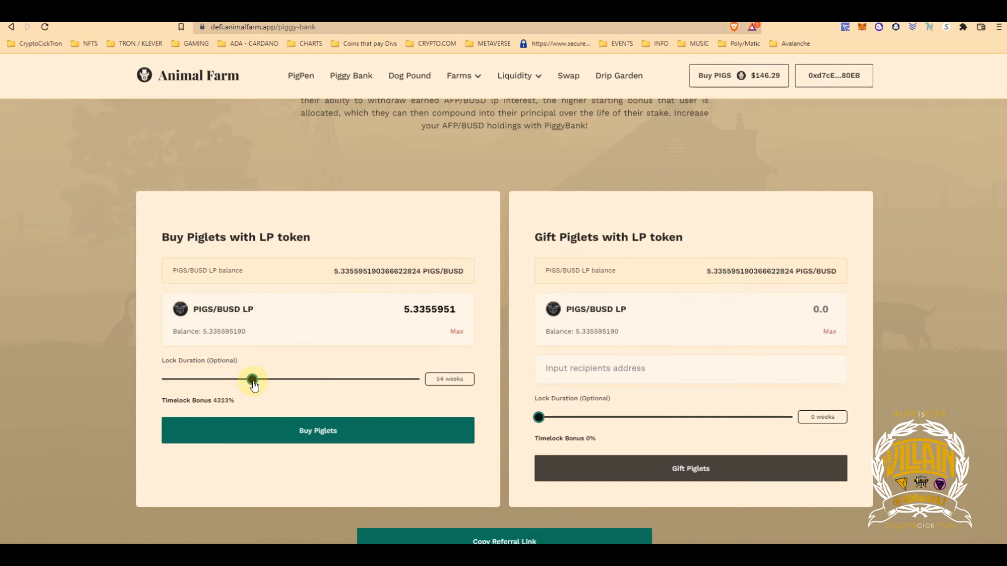
mouse_move(254, 335)
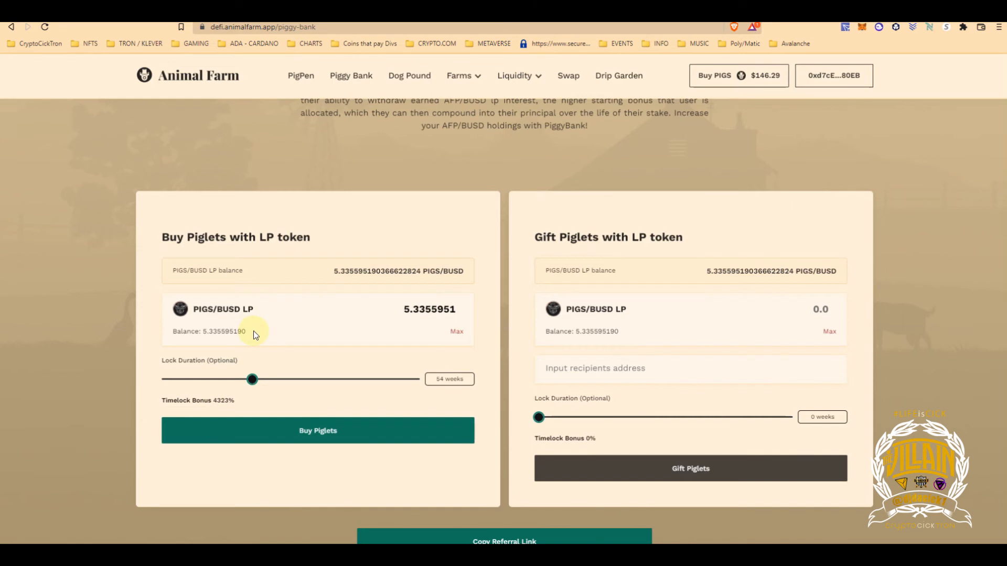
mouse_move(379, 410)
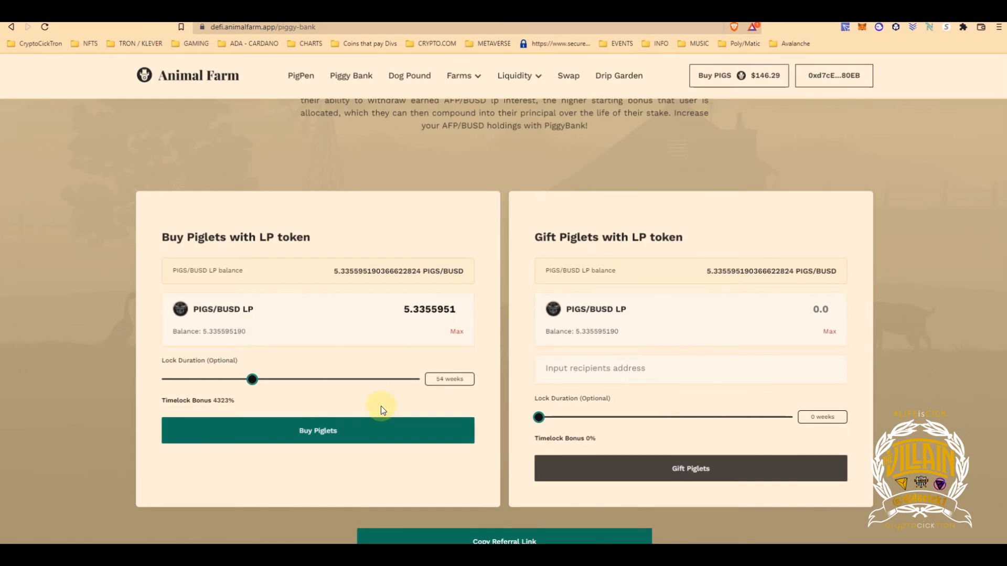
left_click(316, 430)
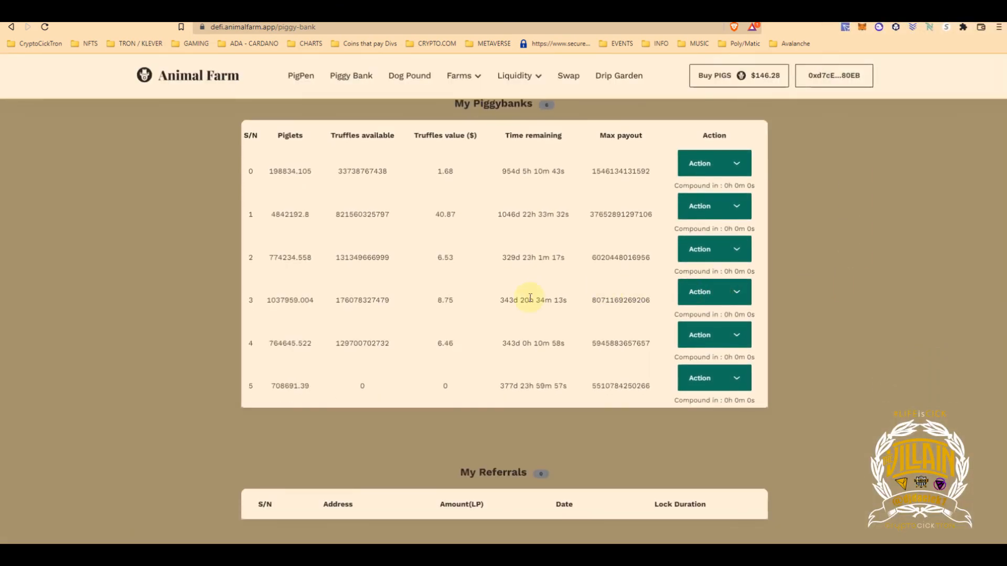
mouse_move(327, 398)
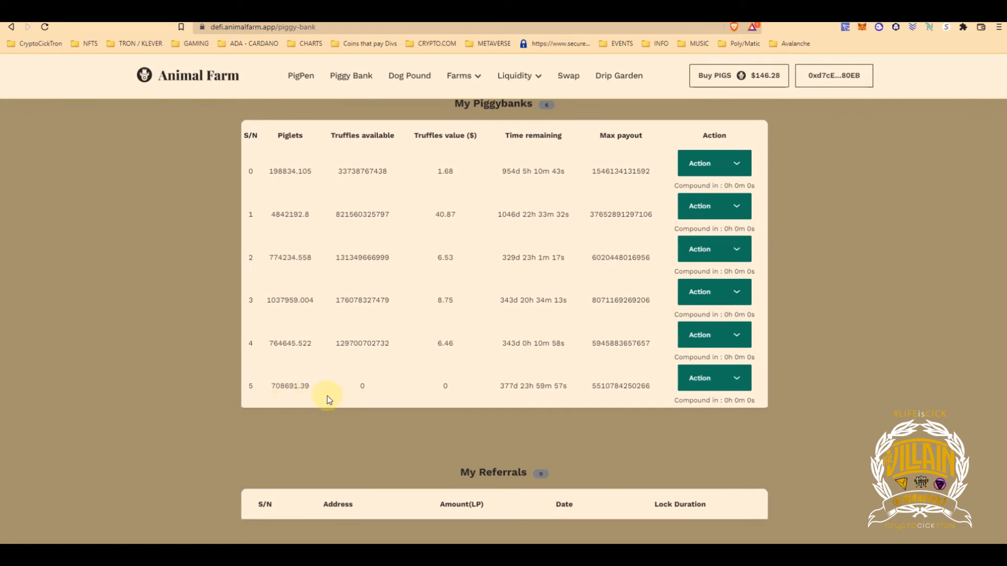
mouse_move(491, 263)
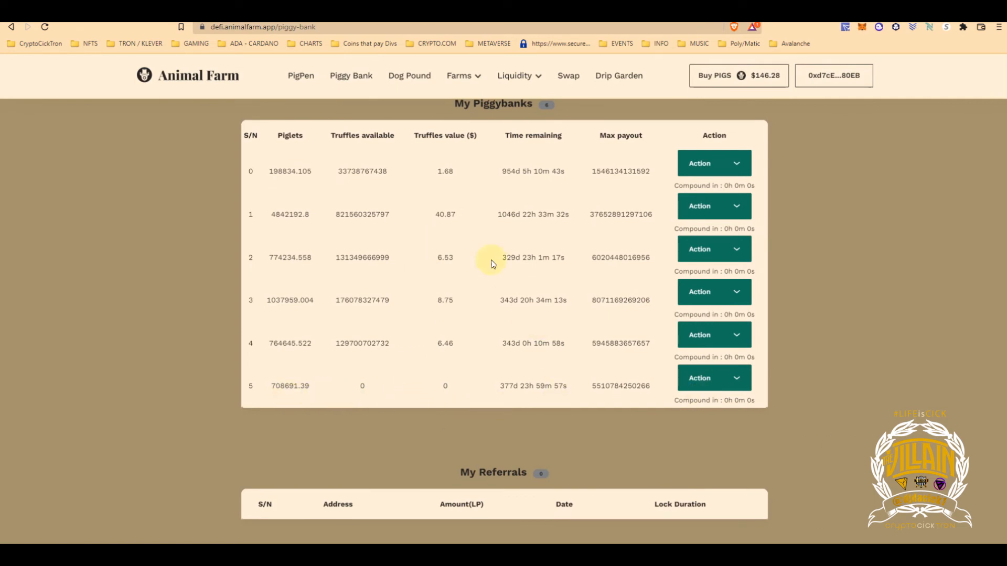
mouse_move(441, 170)
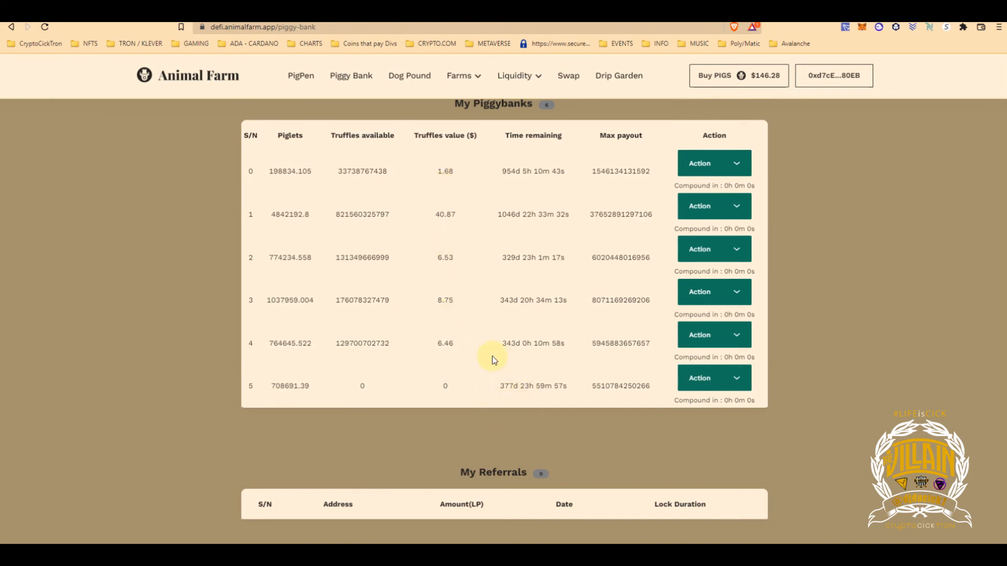
Compound all six Piggy Bank stakes and approve the first transaction in MetaMask.
scroll("up", 3)
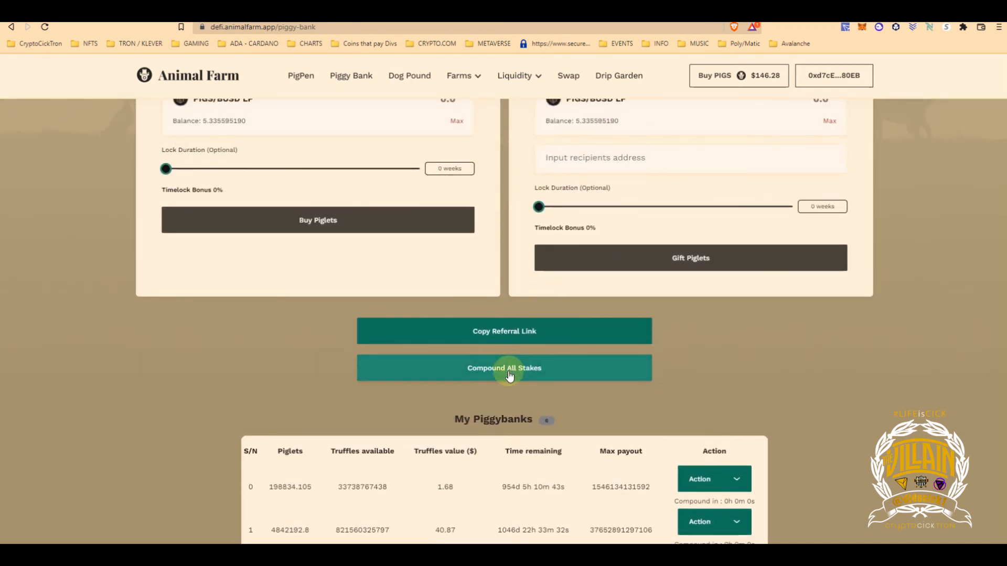
left_click(503, 368)
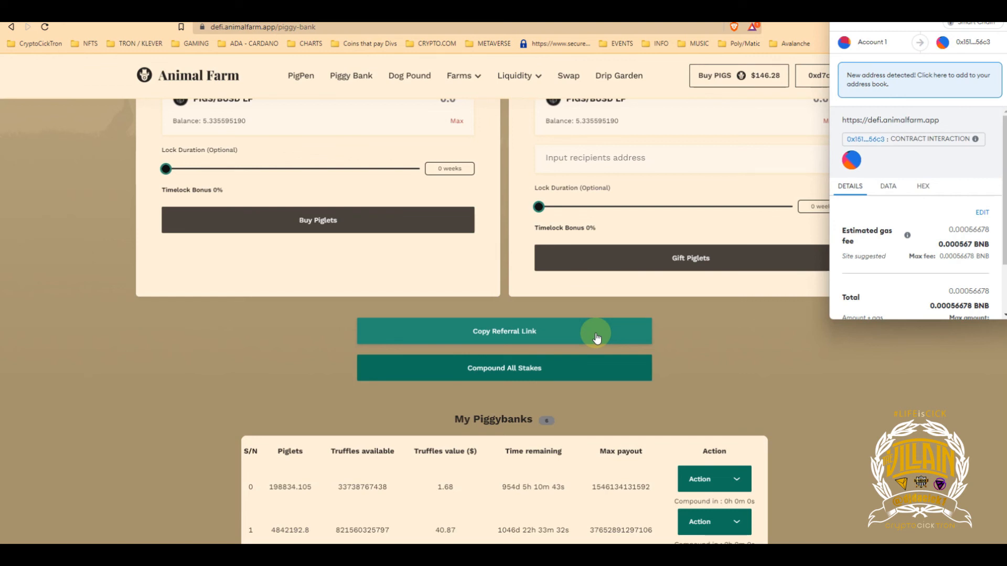
scroll("down", 3)
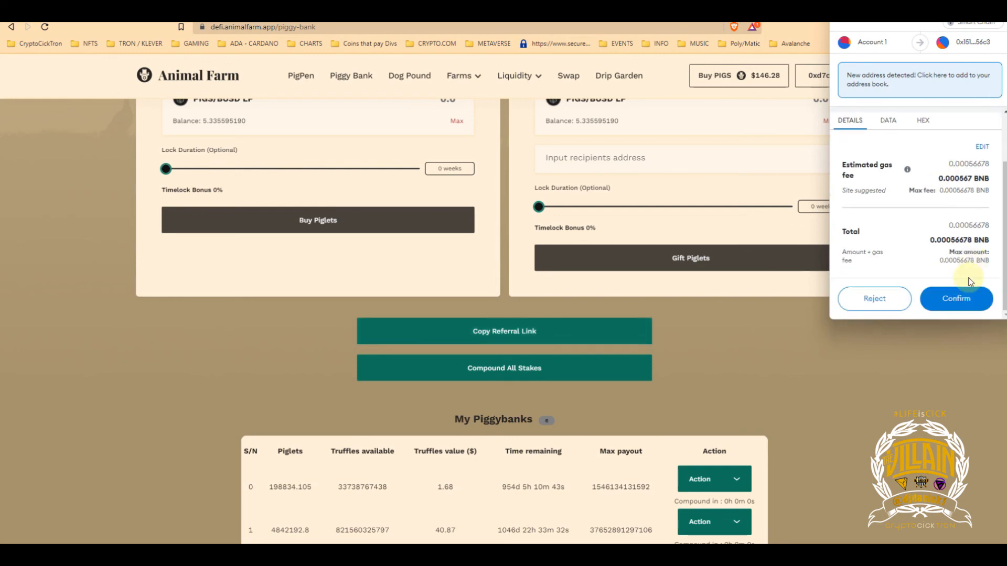
left_click(955, 298)
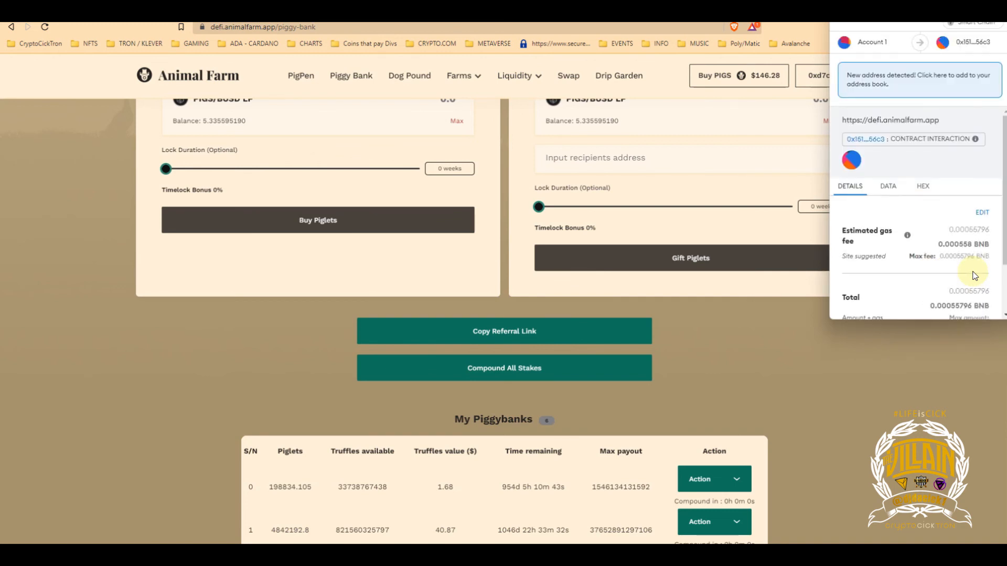
mouse_move(877, 230)
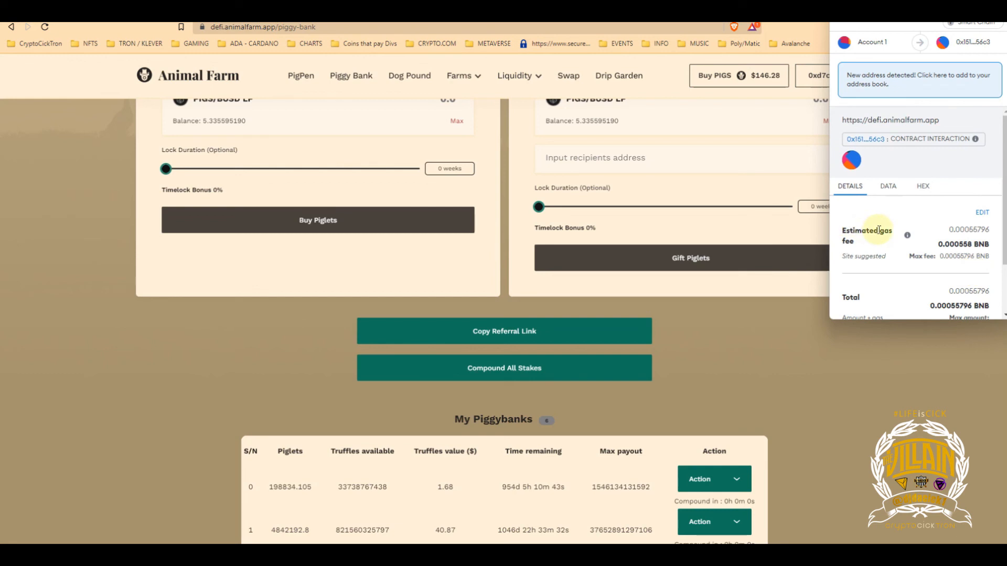
Approve the second compounding transaction in MetaMask, gas fee about 0.00056 BNB.
scroll("down", 3)
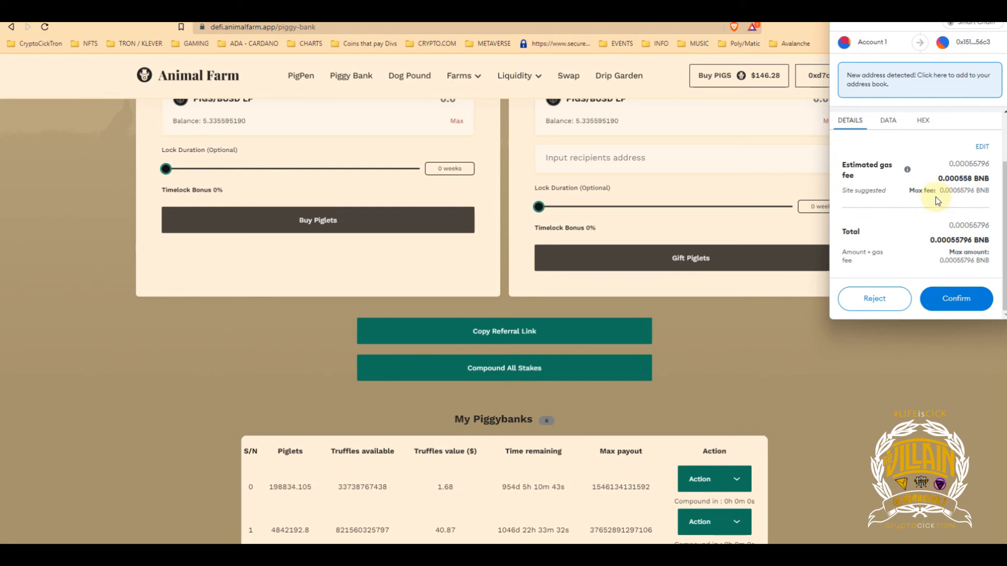
left_click(955, 297)
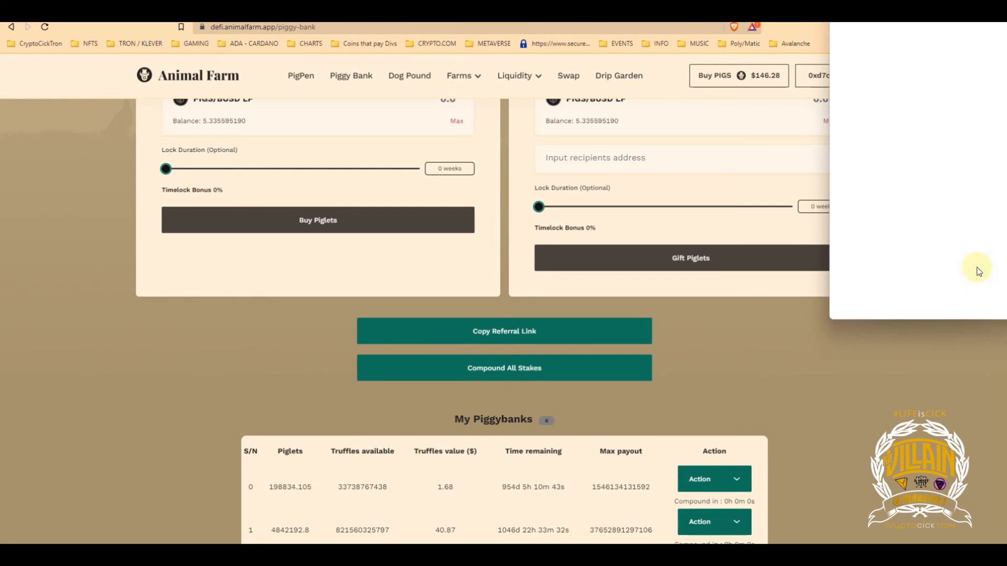